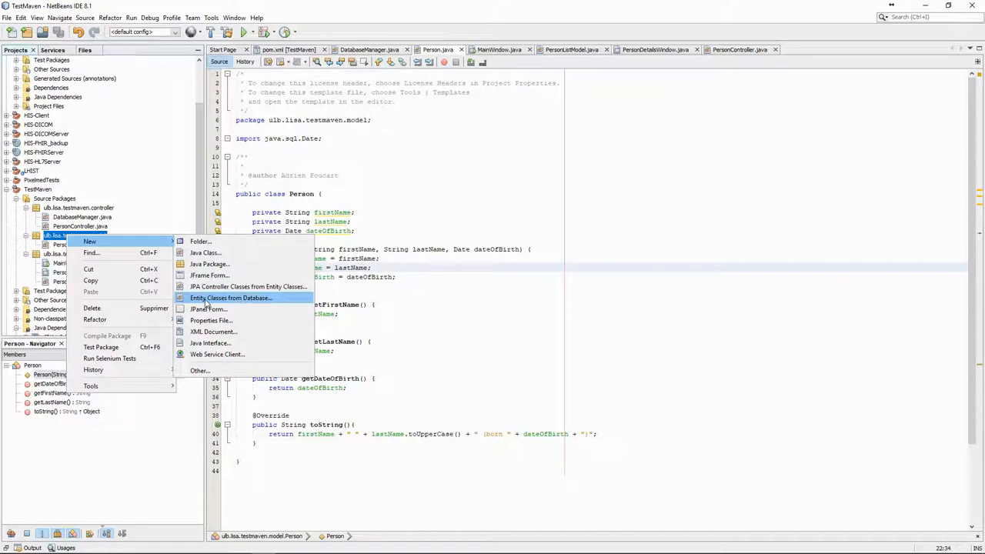
Start Entity Classes from Database on the localhost MySQL connection, add all tables, then cancel the wizard.
{"action": "left_click", "coordinate": [230, 297]}
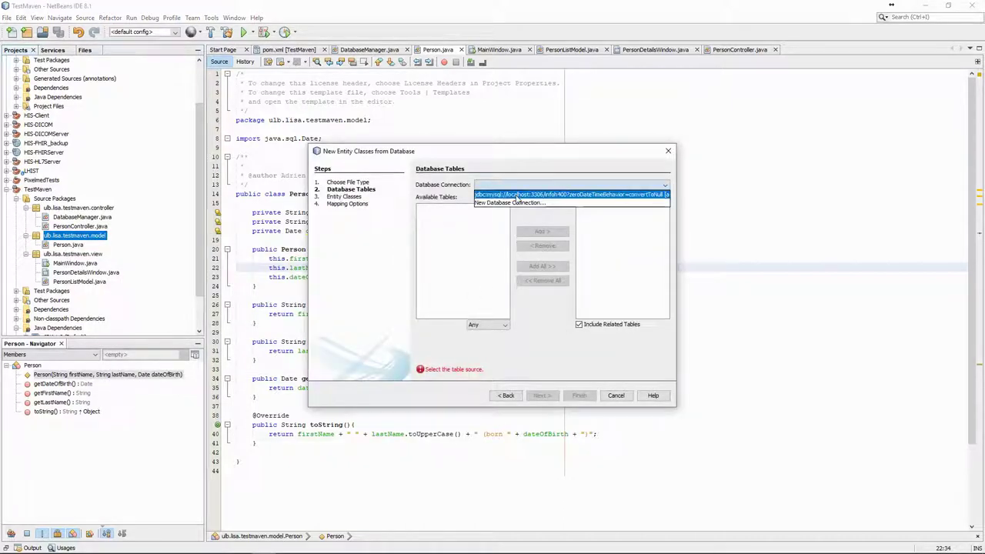
{"action": "left_click", "coordinate": [569, 194]}
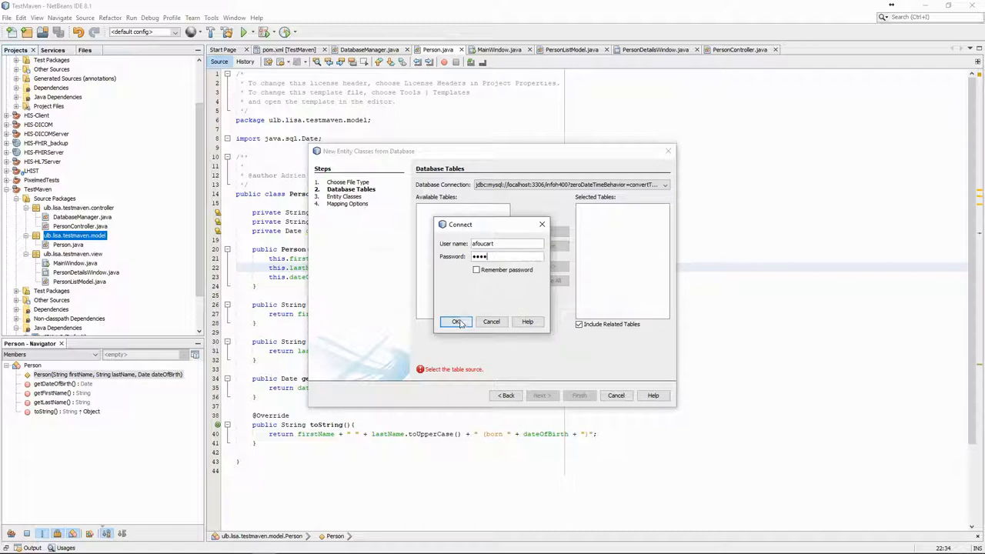
{"action": "left_click", "coordinate": [456, 322]}
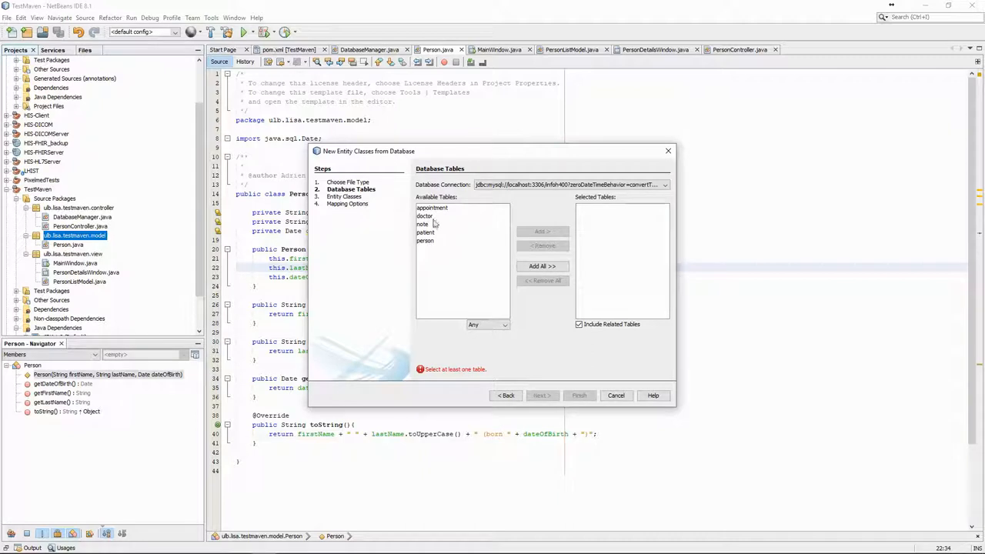
{"action": "left_click", "coordinate": [544, 266]}
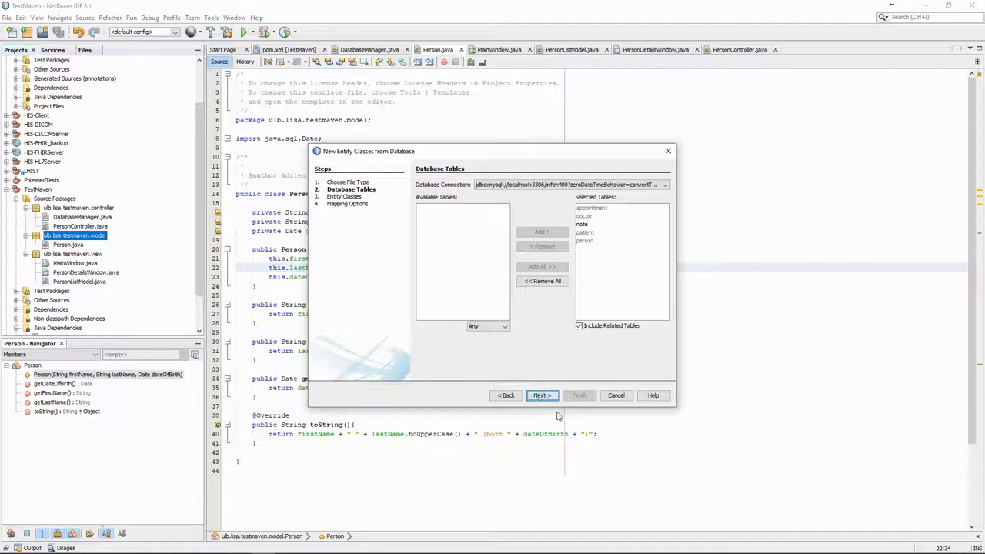
{"action": "left_click", "coordinate": [541, 394]}
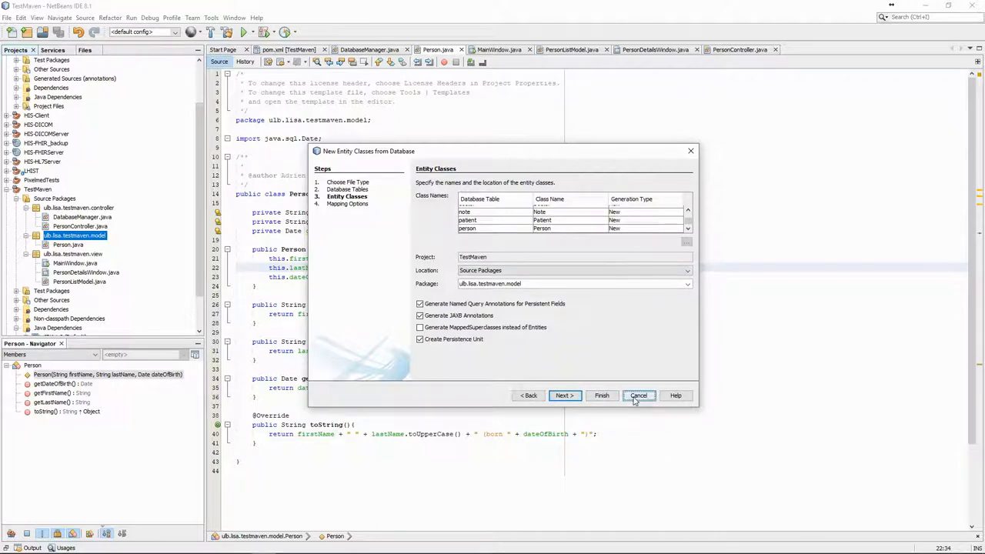
{"action": "left_click", "coordinate": [639, 395]}
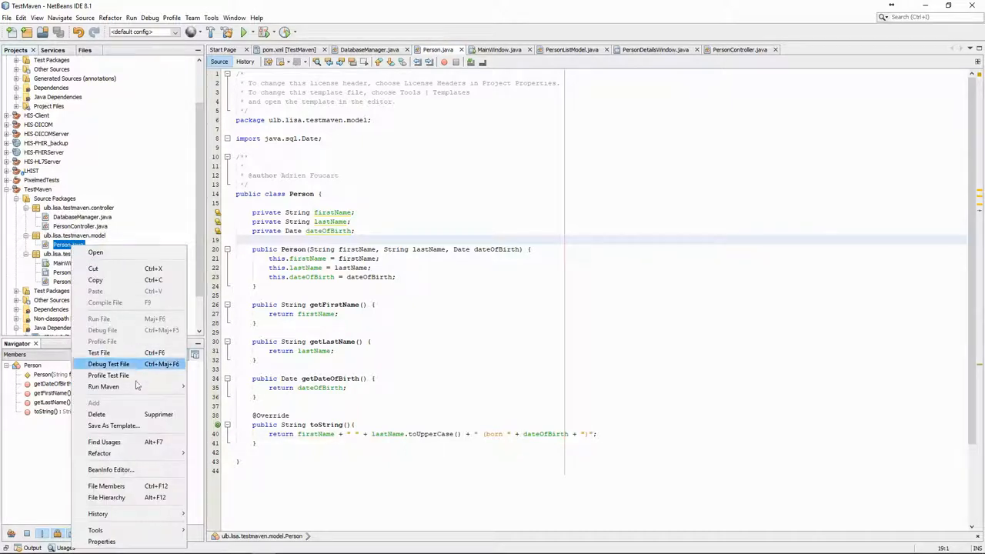
{"action": "mouse_move", "coordinate": [109, 375]}
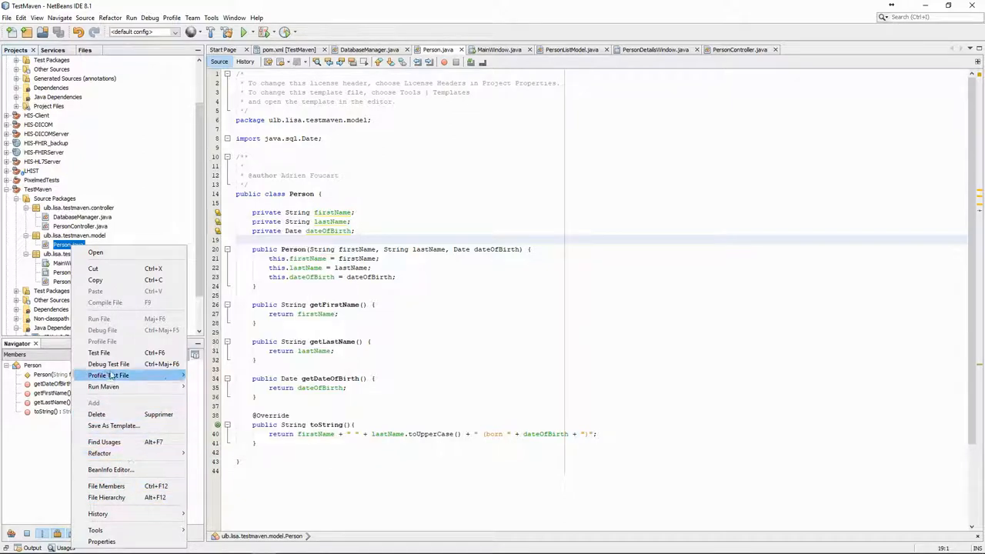
{"action": "mouse_move", "coordinate": [99, 353]}
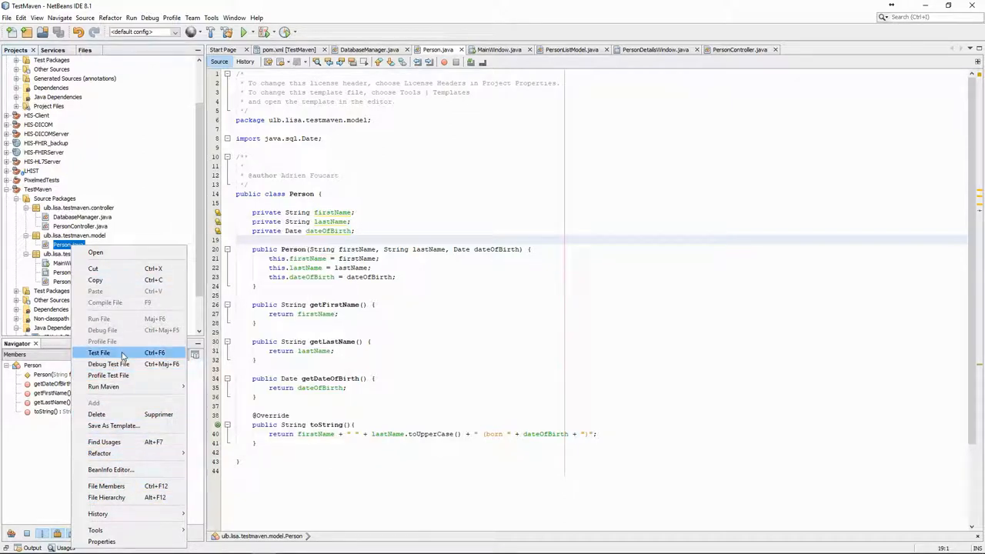
Delete the old hand-written Person.java from the model package.
{"action": "left_click", "coordinate": [97, 414]}
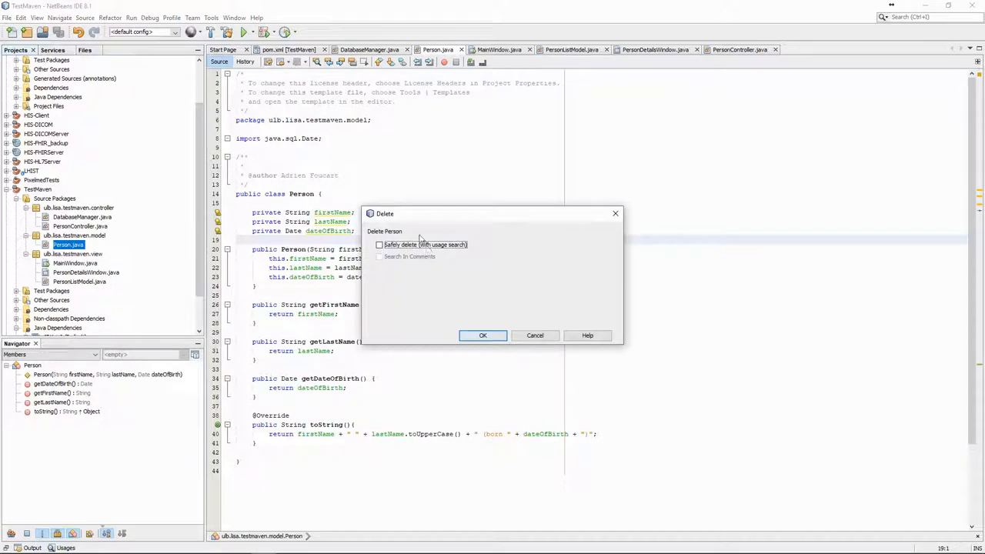
{"action": "left_click", "coordinate": [483, 335]}
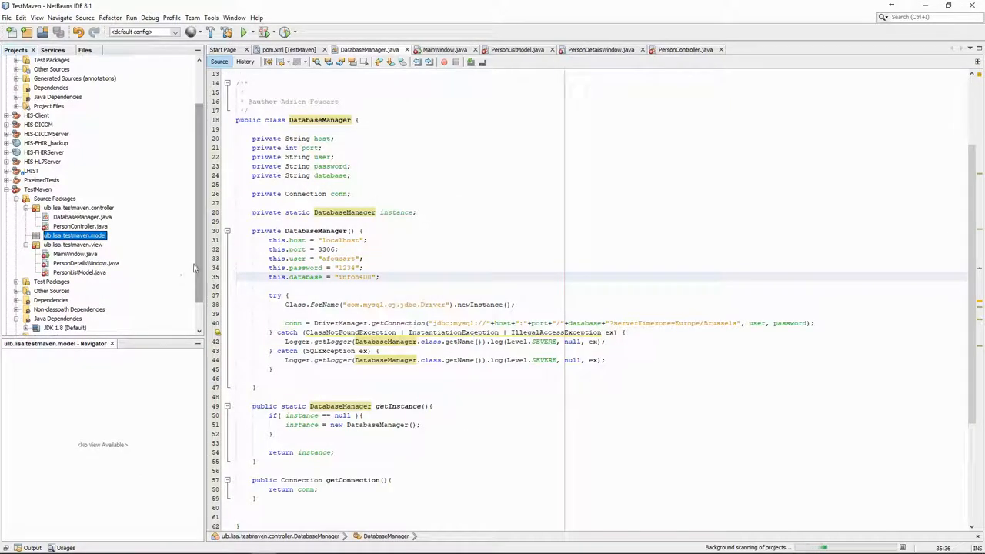
Generate entity classes for appointment, doctor, note, patient and person into the model package.
{"action": "right_click", "coordinate": [73, 235]}
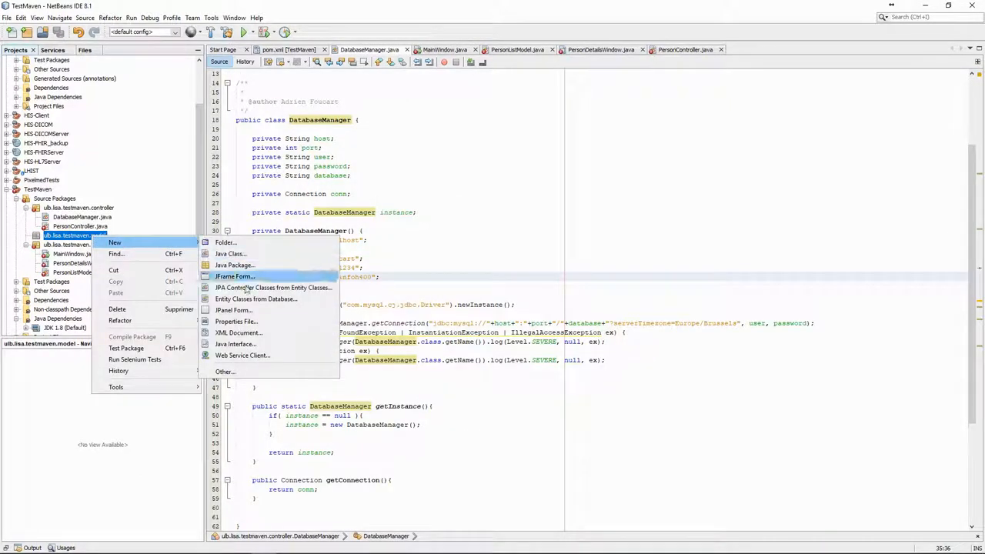
{"action": "left_click", "coordinate": [273, 287]}
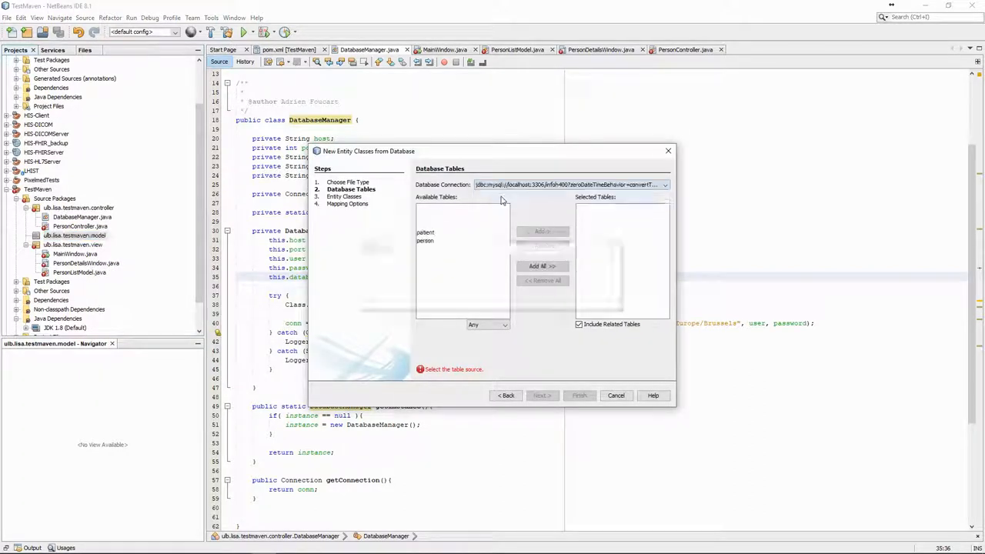
{"action": "left_click", "coordinate": [542, 266]}
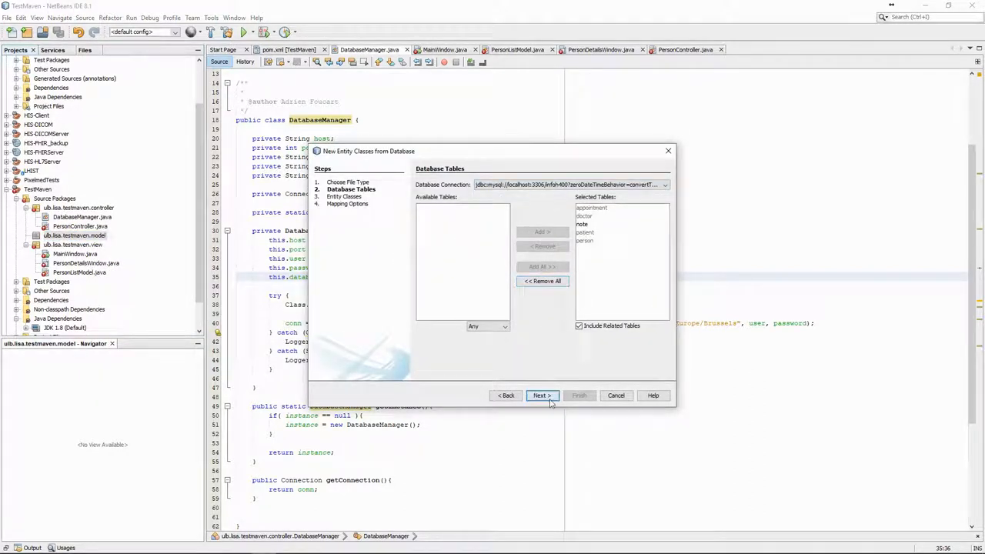
{"action": "left_click", "coordinate": [541, 395]}
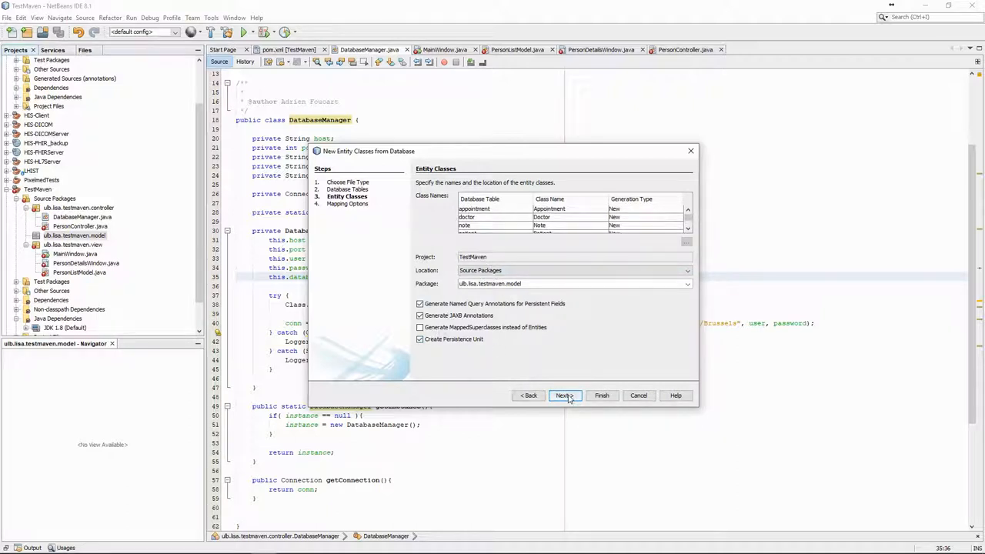
{"action": "left_click", "coordinate": [563, 394]}
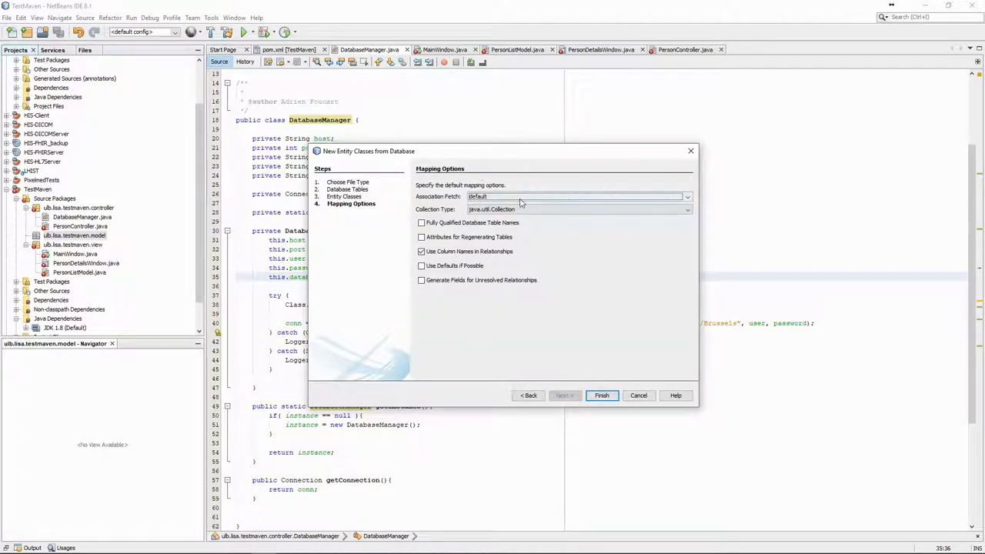
{"action": "mouse_move", "coordinate": [445, 238]}
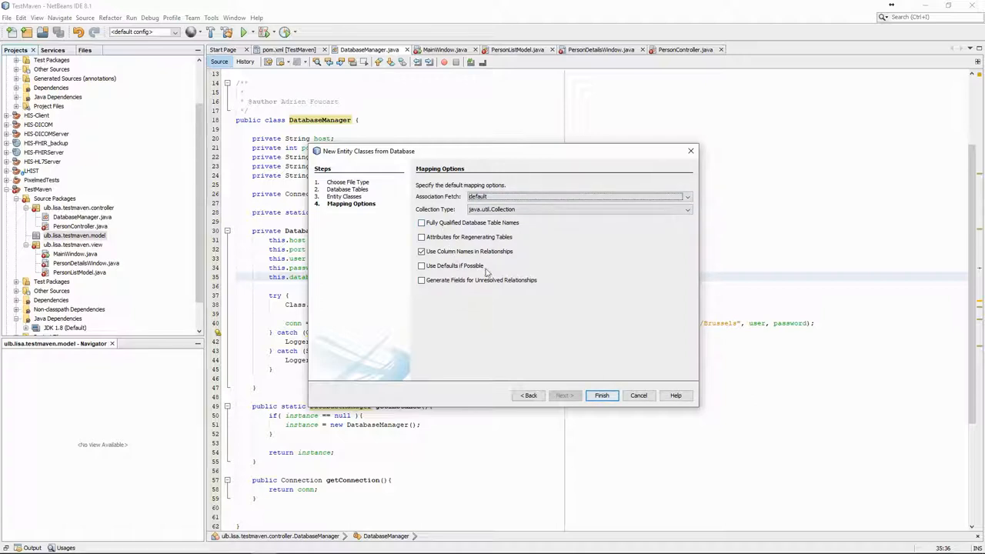
{"action": "left_click", "coordinate": [601, 394]}
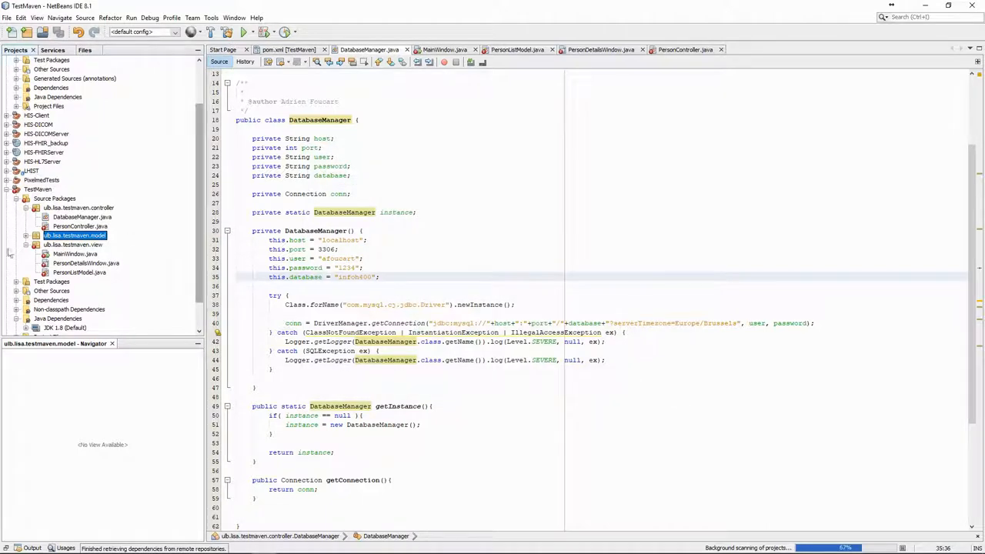
{"action": "left_click", "coordinate": [35, 235]}
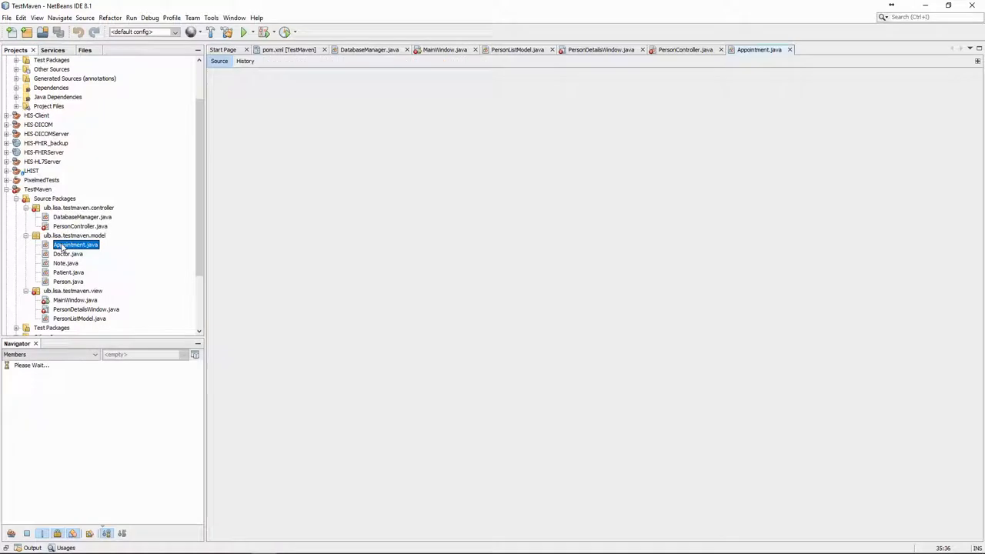
Review Appointment.java's generated fields, highlighting idappointment and price and their usages.
{"action": "double_click", "coordinate": [74, 245]}
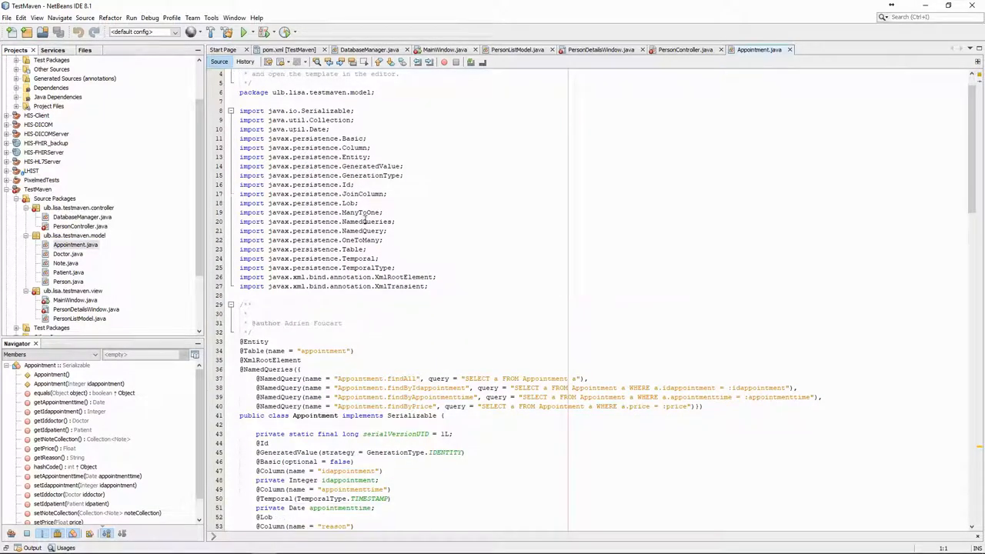
{"action": "scroll", "scroll_direction": "down", "scroll_amount": 3}
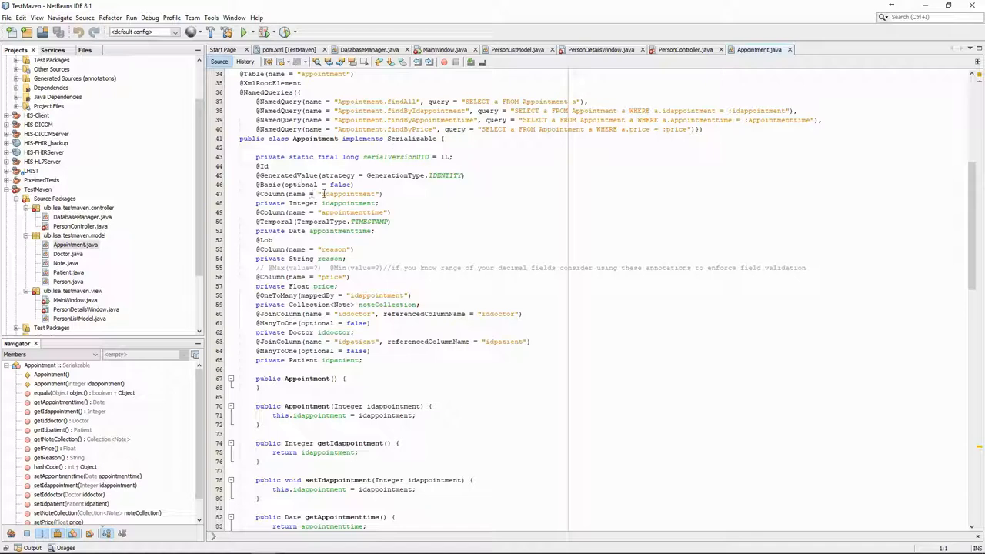
{"action": "double_click", "coordinate": [349, 203]}
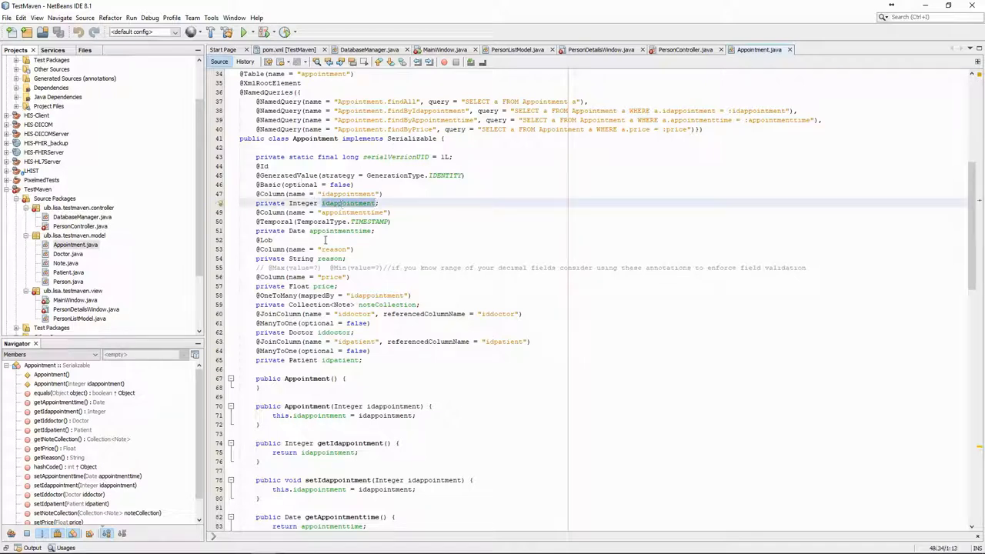
{"action": "left_click", "coordinate": [340, 230]}
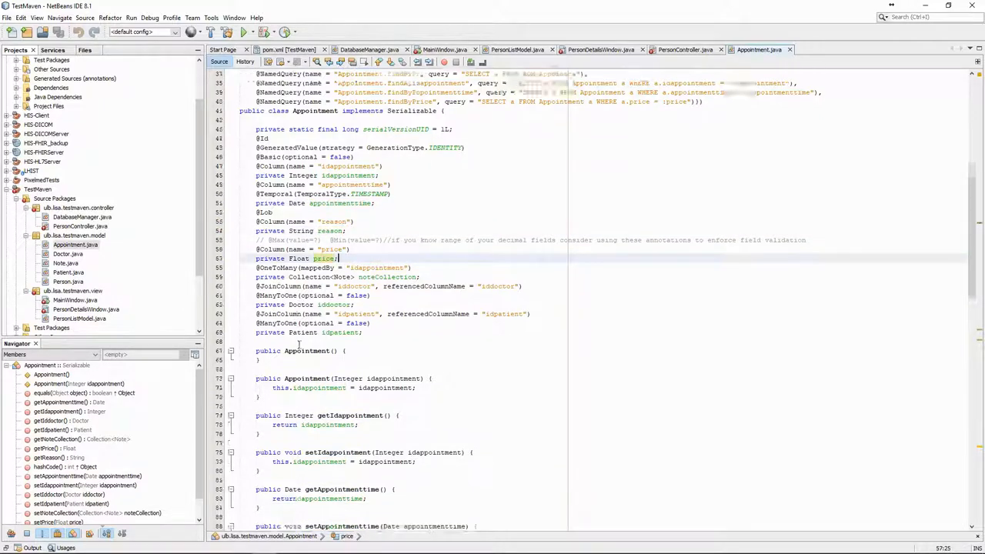
{"action": "scroll", "scroll_direction": "down", "scroll_amount": 3}
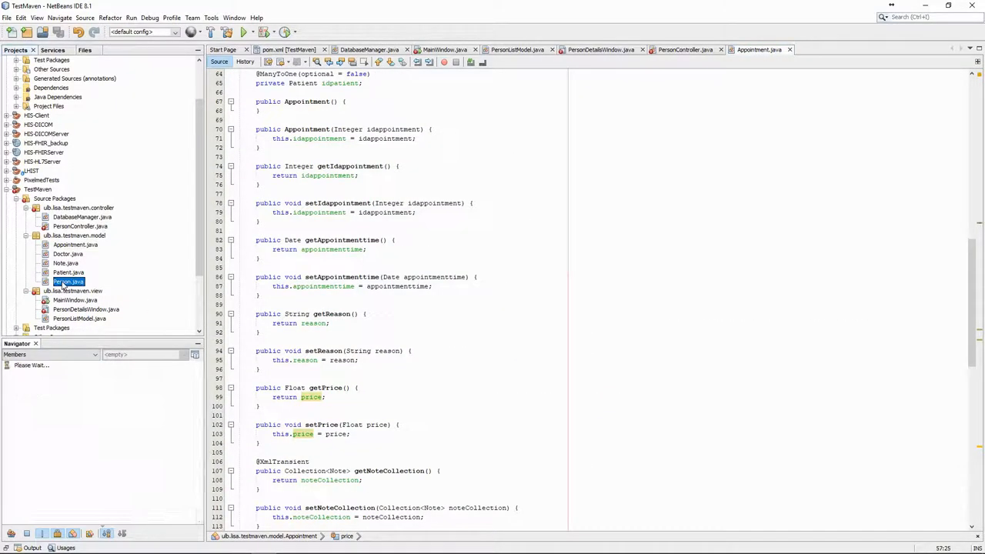
{"action": "double_click", "coordinate": [68, 282]}
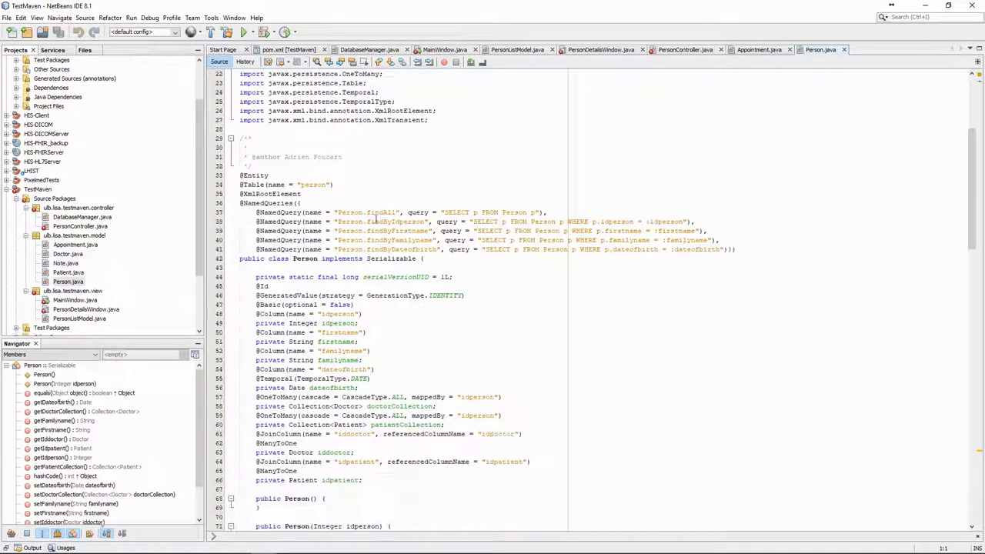
{"action": "scroll", "scroll_direction": "down", "scroll_amount": 3}
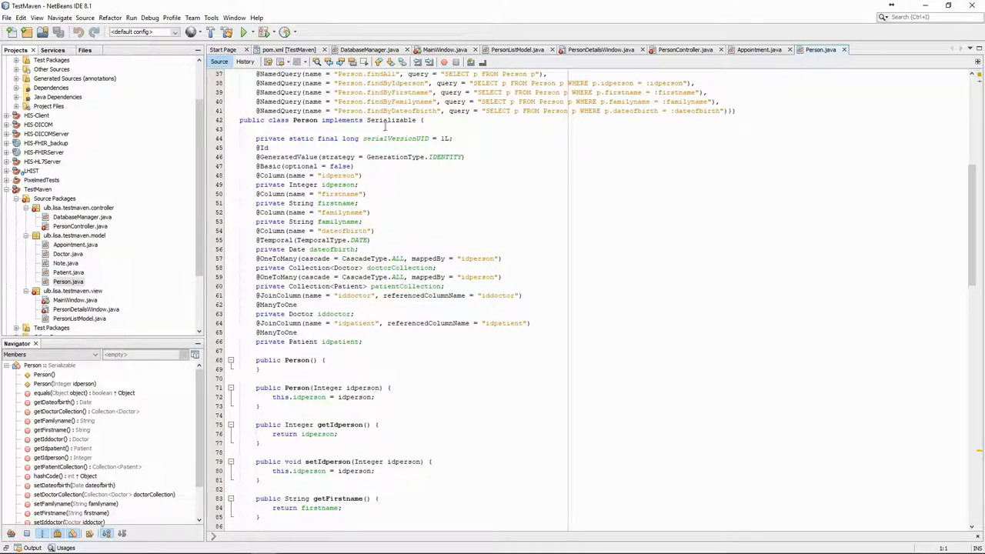
{"action": "scroll", "scroll_direction": "down", "scroll_amount": 3}
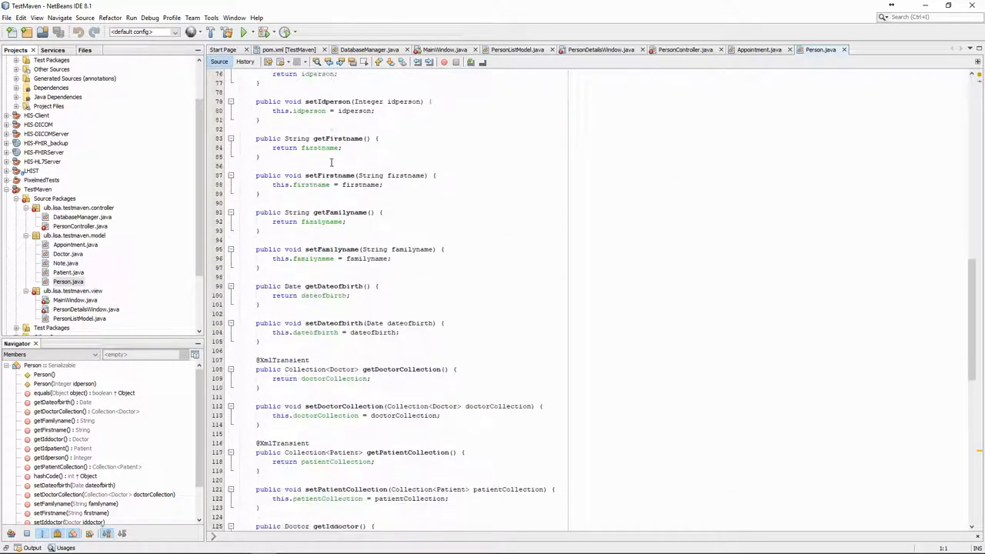
{"action": "scroll", "scroll_direction": "down", "scroll_amount": 3}
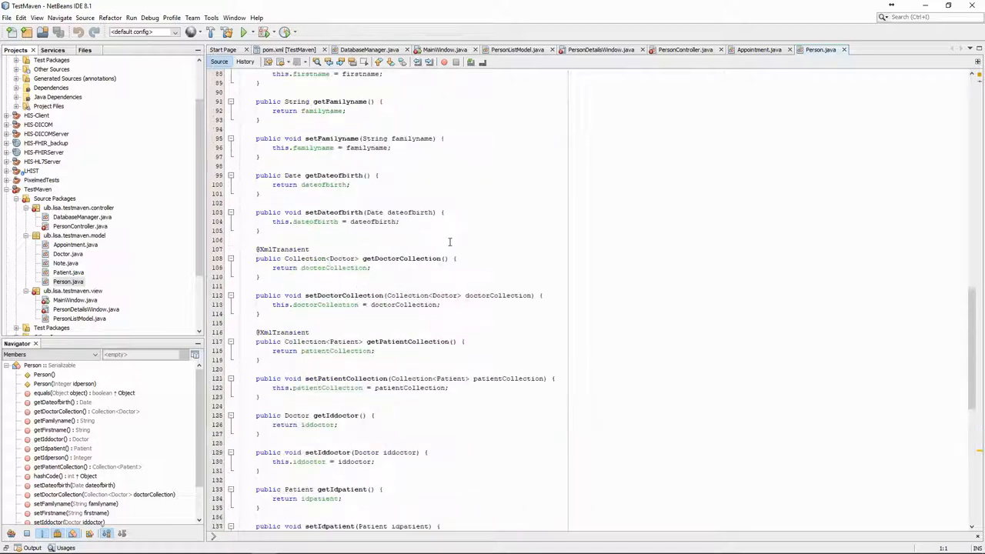
{"action": "scroll", "scroll_direction": "up", "scroll_amount": 3}
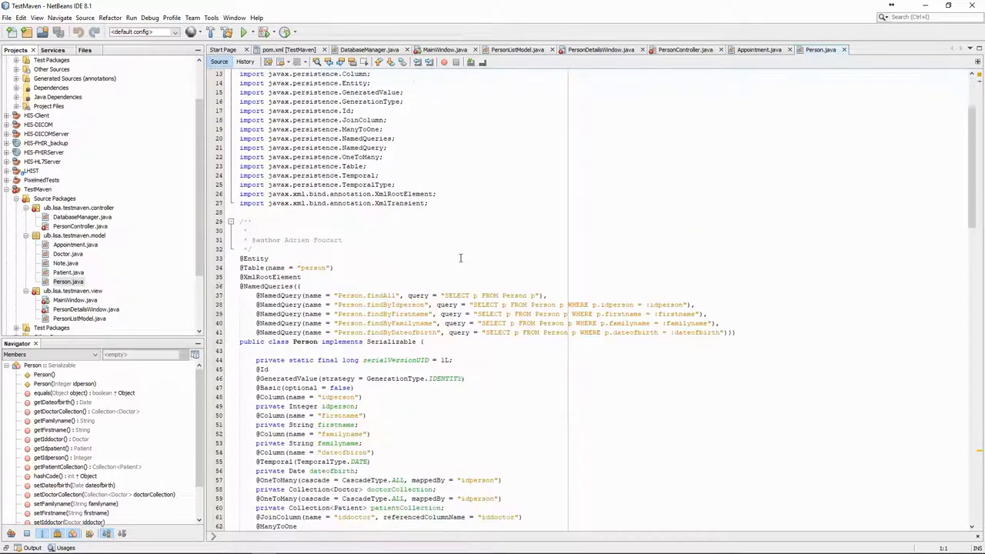
{"action": "scroll", "scroll_direction": "down", "scroll_amount": 3}
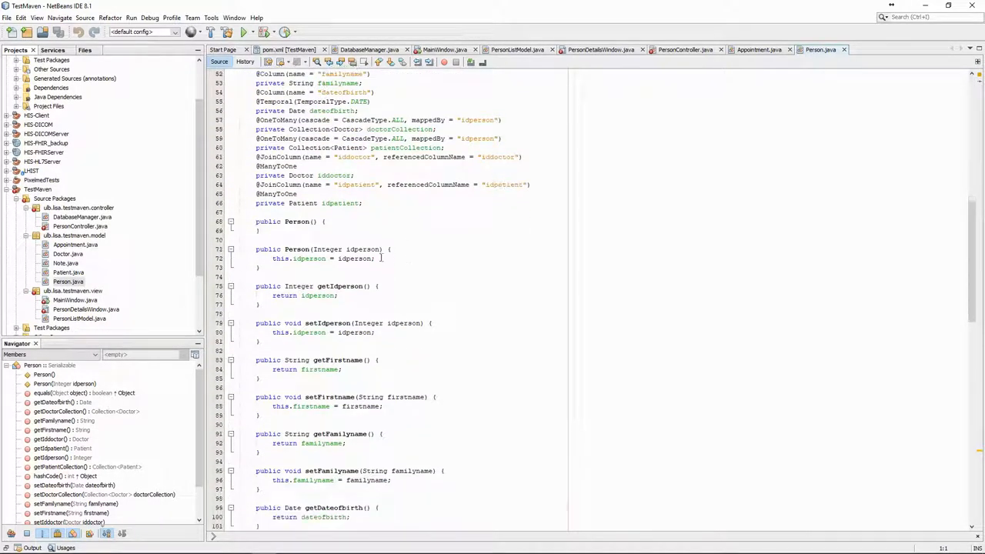
{"action": "scroll", "scroll_direction": "down", "scroll_amount": 3}
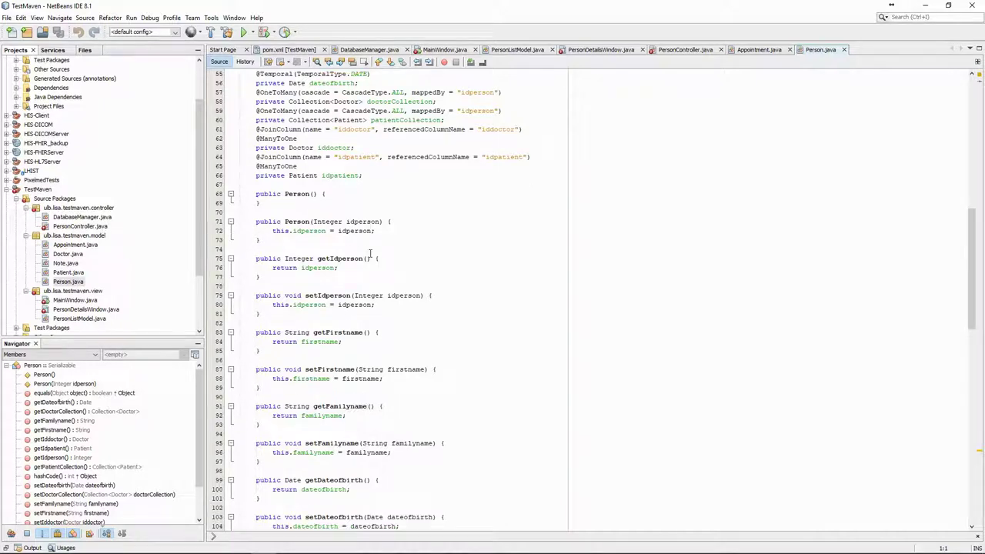
{"action": "scroll", "scroll_direction": "down", "scroll_amount": 3}
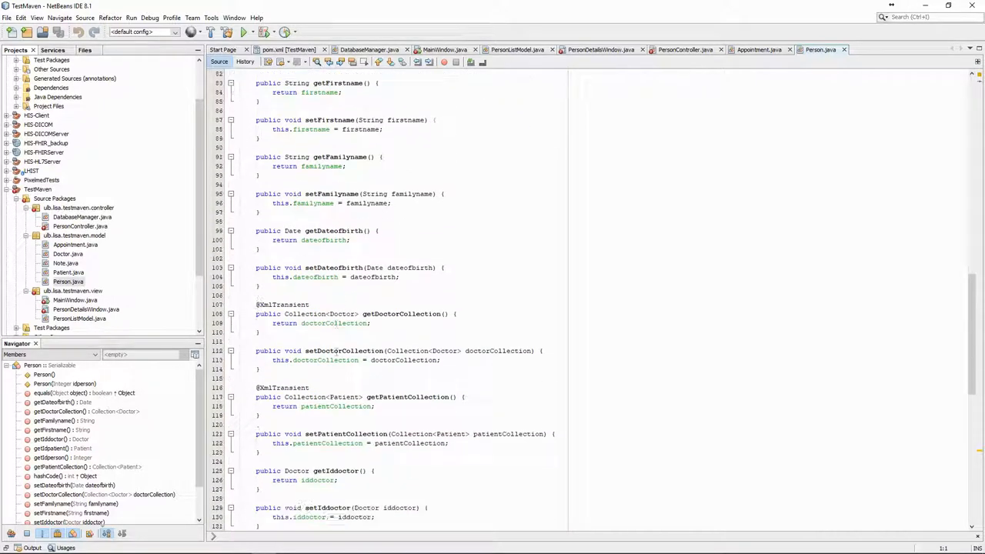
{"action": "scroll", "scroll_direction": "up", "scroll_amount": 3}
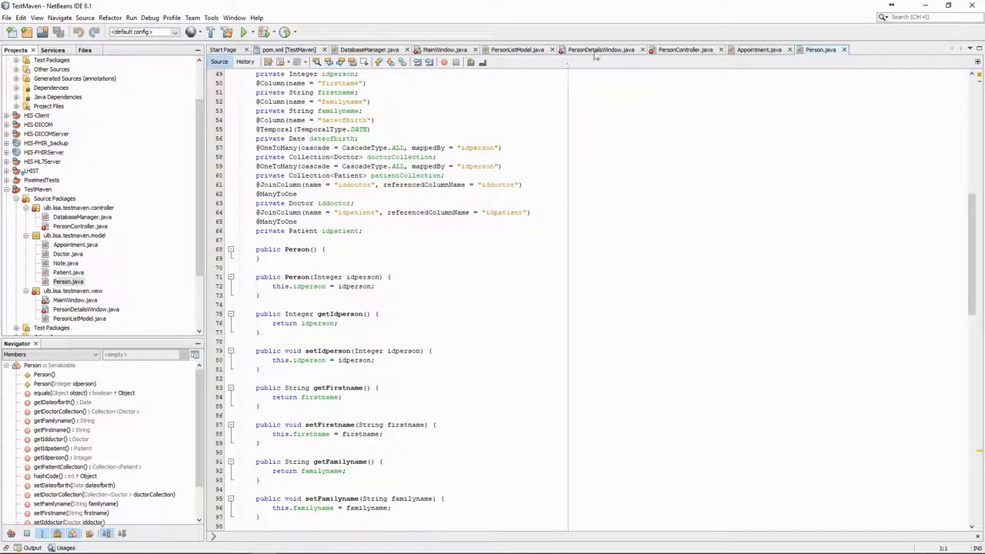
{"action": "mouse_move", "coordinate": [601, 49]}
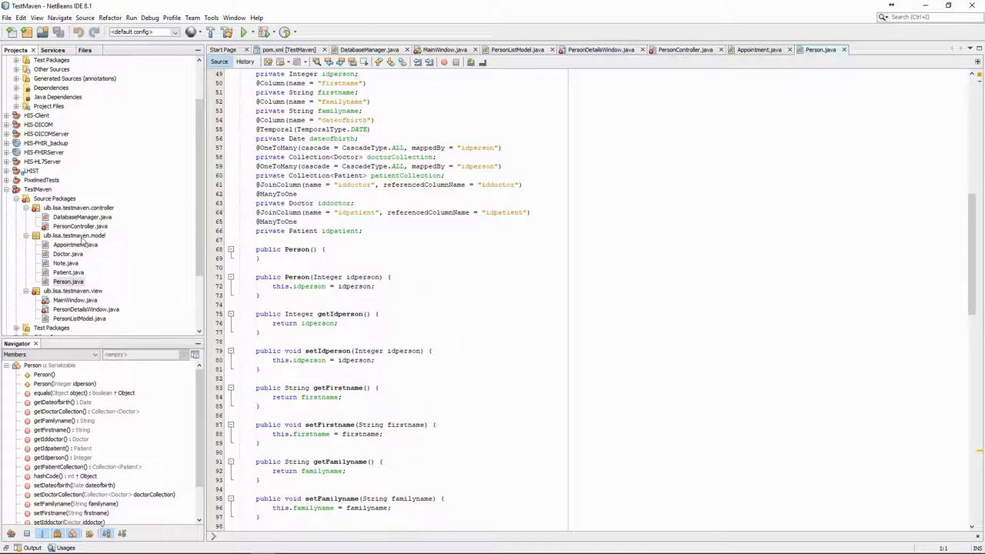
Generate JPA controller classes for all five entities into the controller package.
{"action": "left_click", "coordinate": [77, 235]}
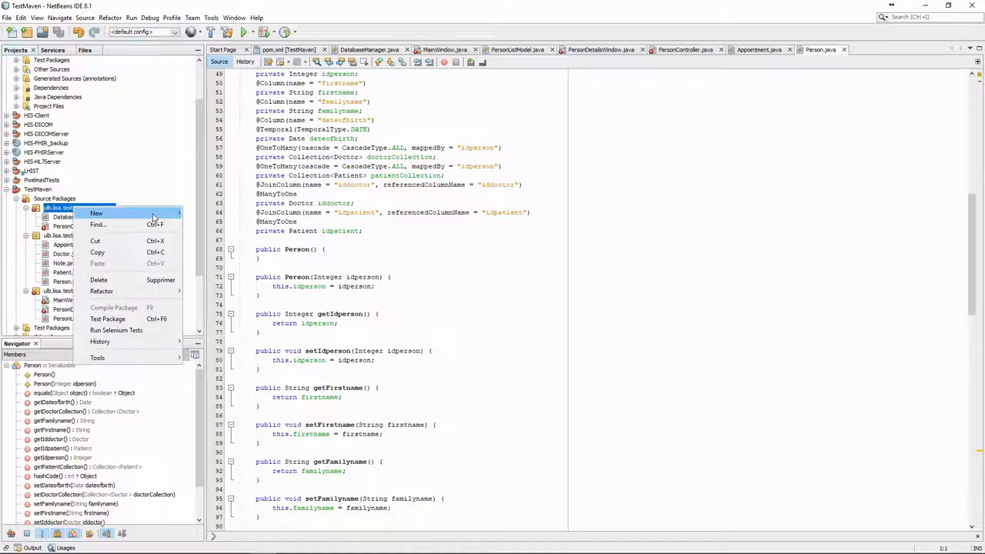
{"action": "left_click", "coordinate": [96, 213]}
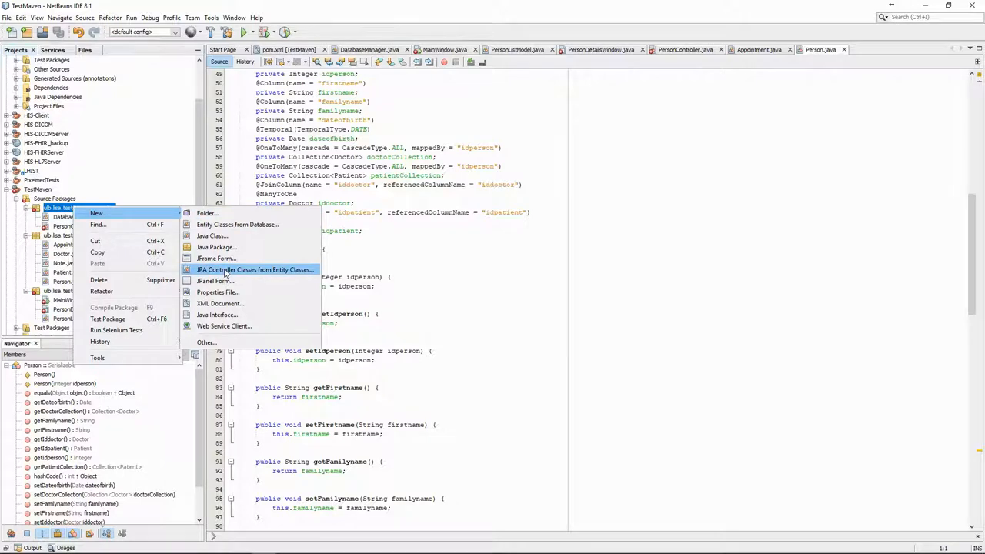
{"action": "left_click", "coordinate": [254, 270]}
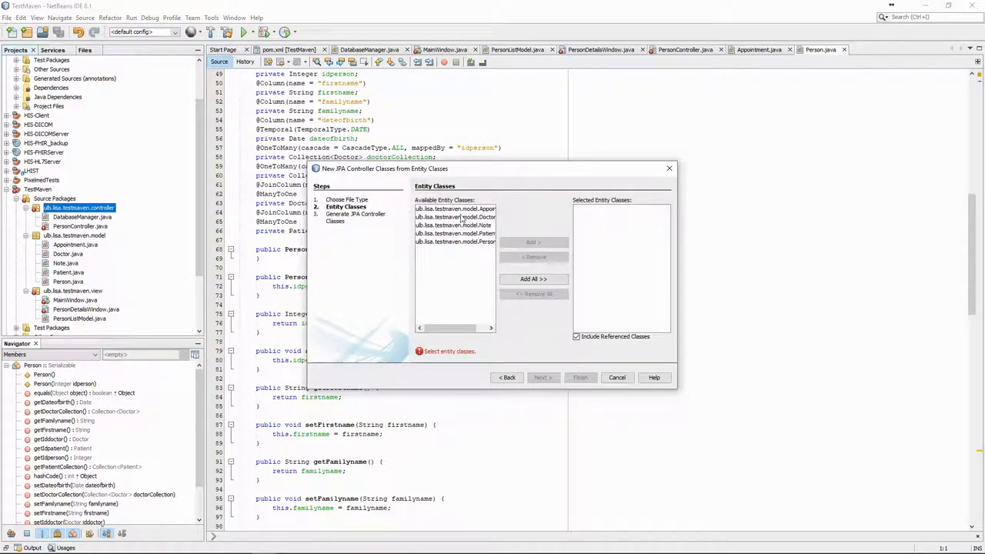
{"action": "left_click", "coordinate": [533, 279]}
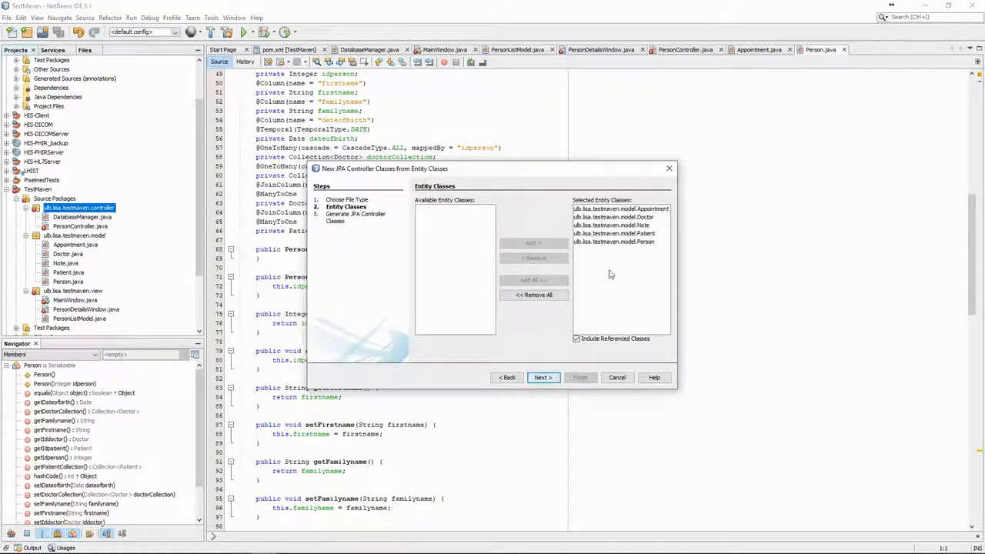
{"action": "left_click", "coordinate": [544, 377]}
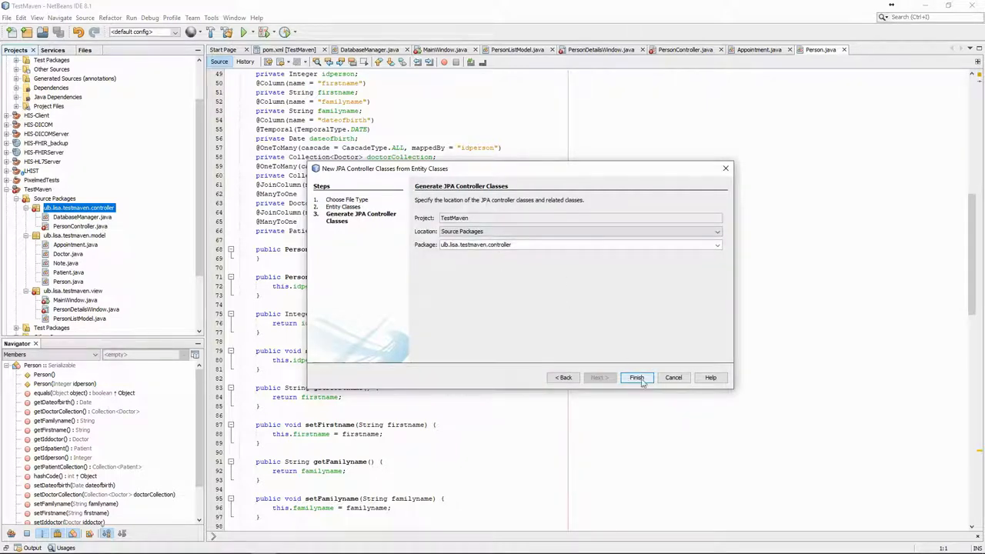
{"action": "left_click", "coordinate": [637, 377]}
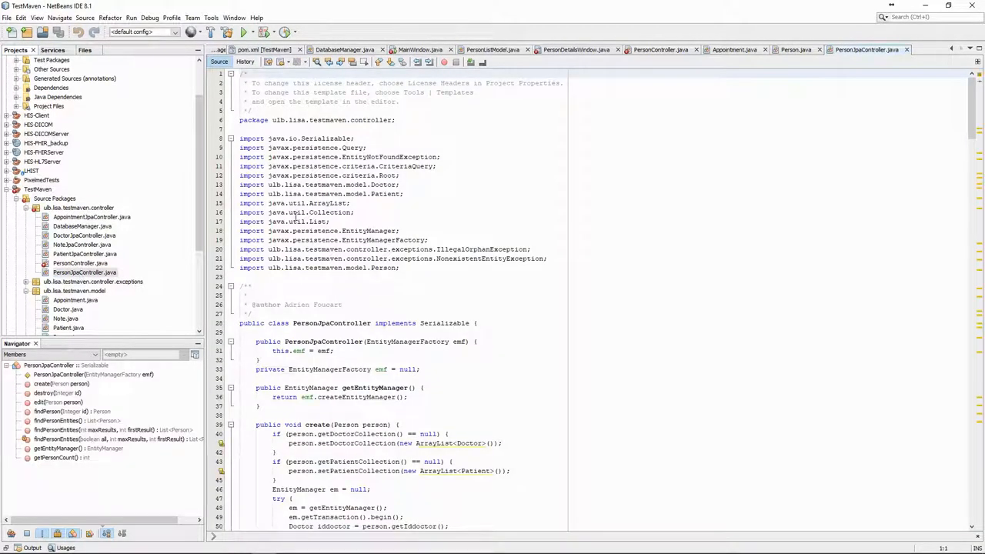
{"action": "scroll", "scroll_direction": "down", "scroll_amount": 3}
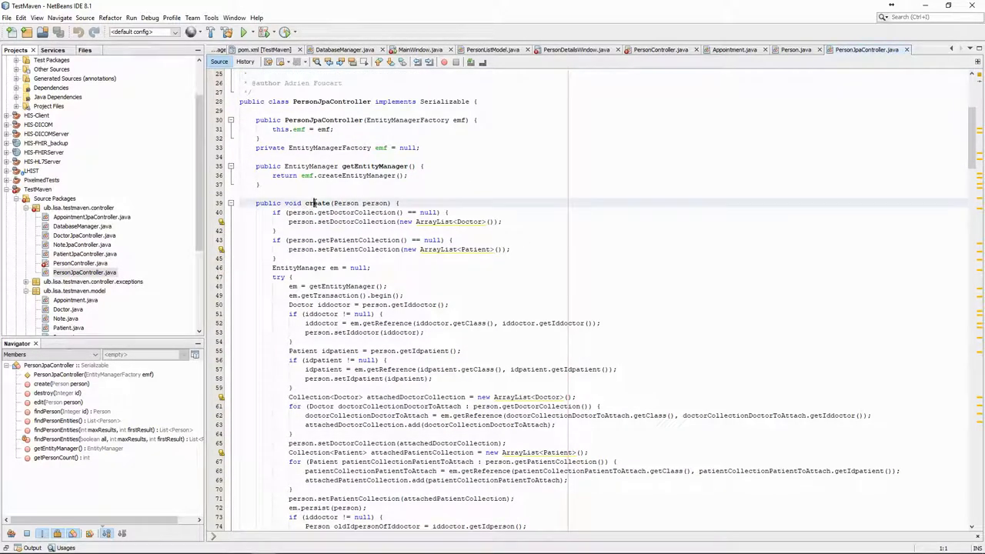
{"action": "scroll", "scroll_direction": "down", "scroll_amount": 3}
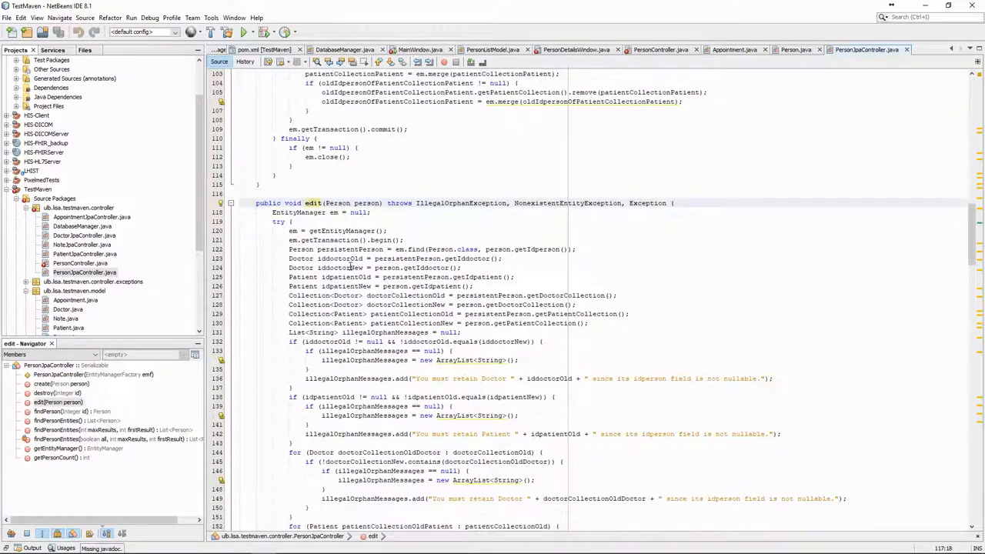
{"action": "scroll", "scroll_direction": "down", "scroll_amount": 3}
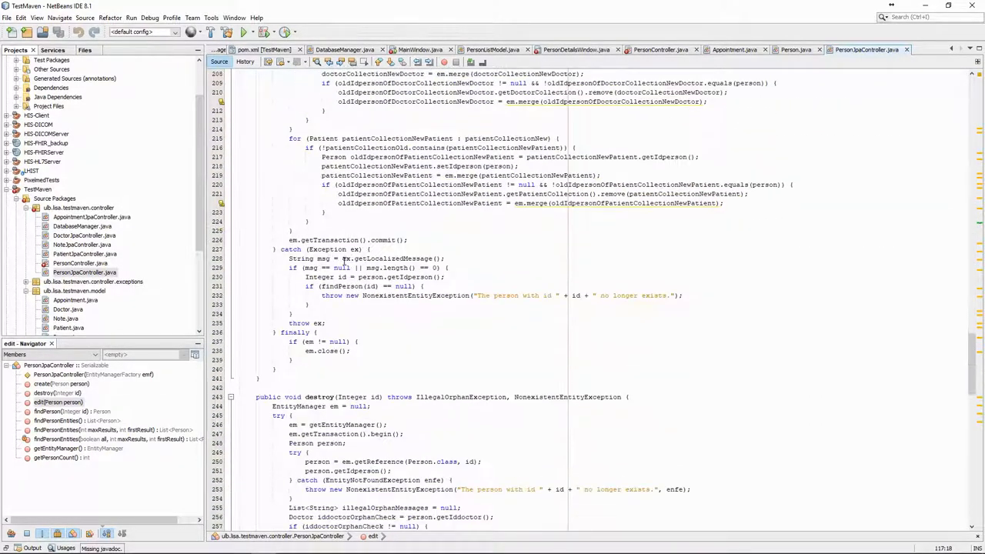
{"action": "scroll", "scroll_direction": "down", "scroll_amount": 3}
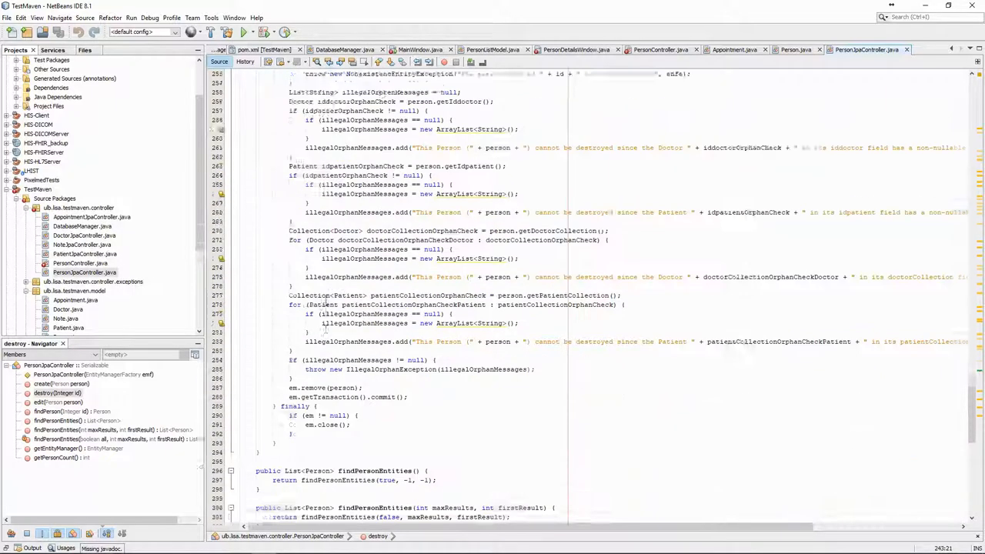
{"action": "scroll", "scroll_direction": "down", "scroll_amount": 3}
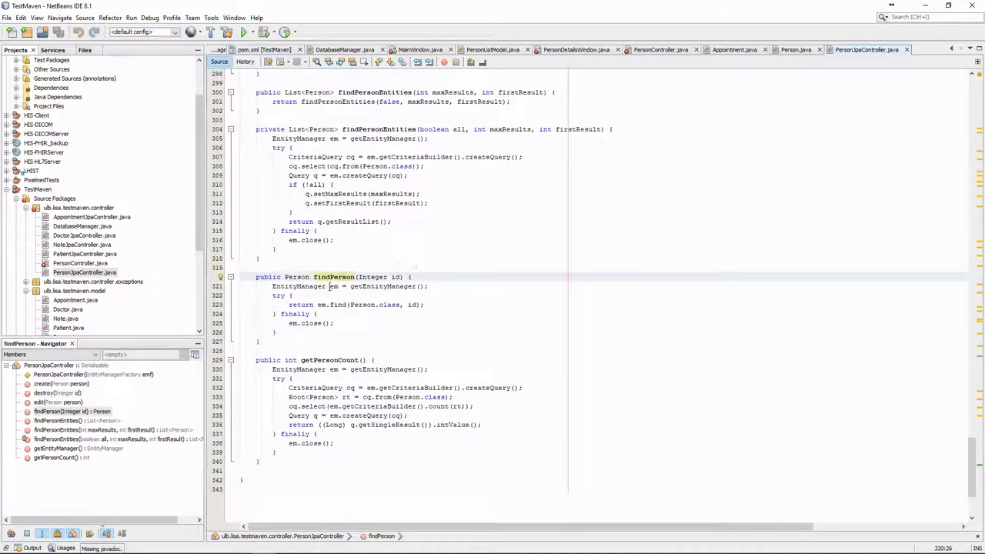
{"action": "scroll", "scroll_direction": "up", "scroll_amount": 3}
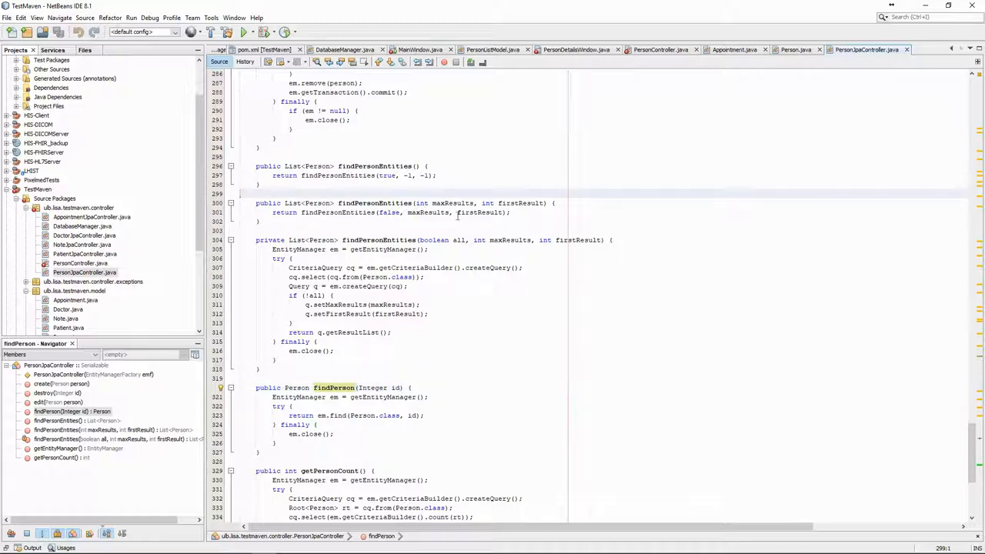
In PersonDetailsWindow's setPerson, switch to getFirstname, getFamilyname and getDateofbirth getters and save.
{"action": "left_click", "coordinate": [661, 49]}
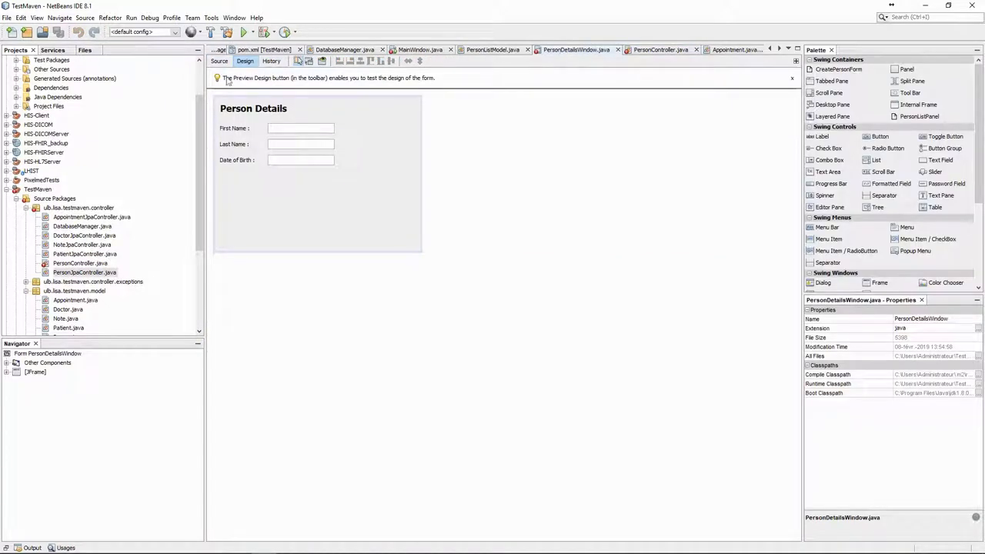
{"action": "left_click", "coordinate": [219, 61]}
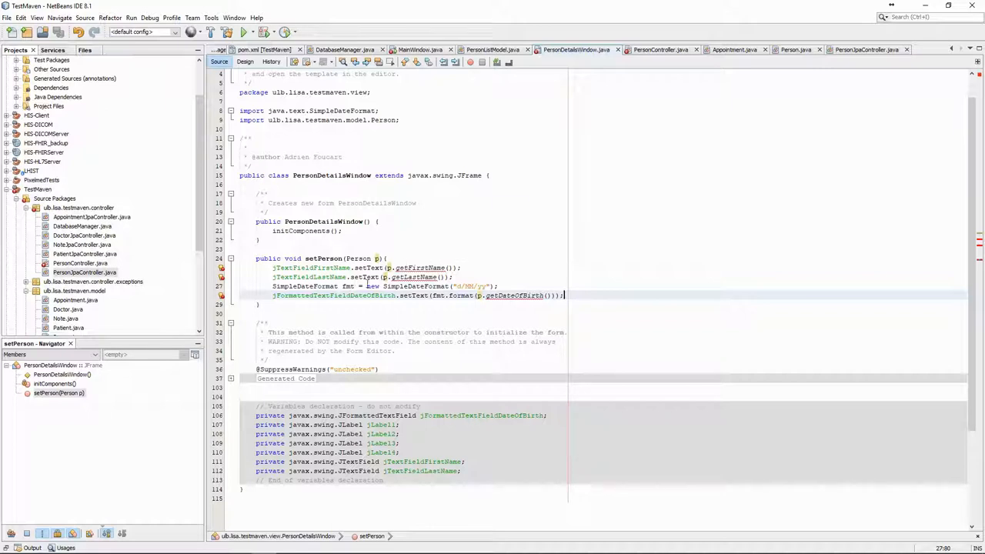
{"action": "scroll", "scroll_direction": "up", "scroll_amount": 3}
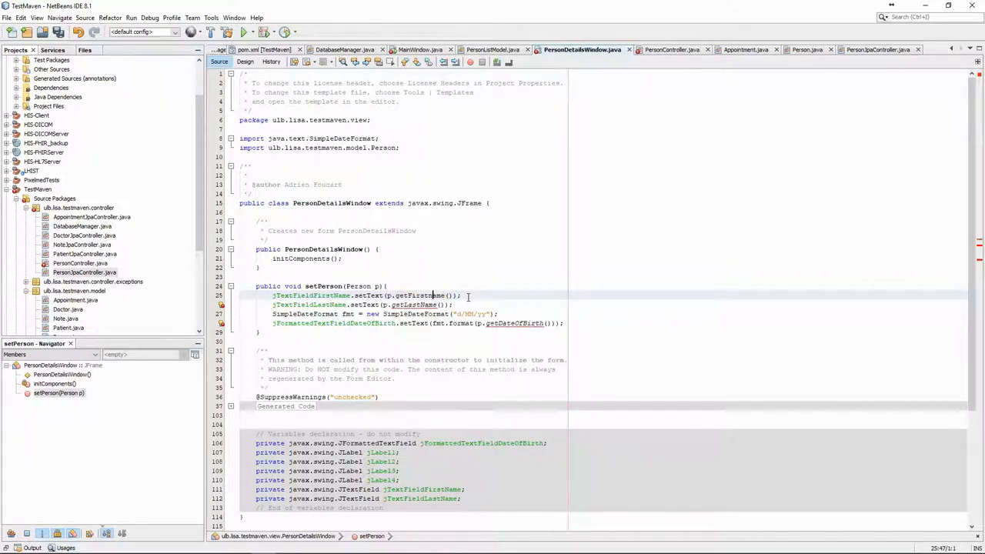
{"action": "double_click", "coordinate": [413, 305]}
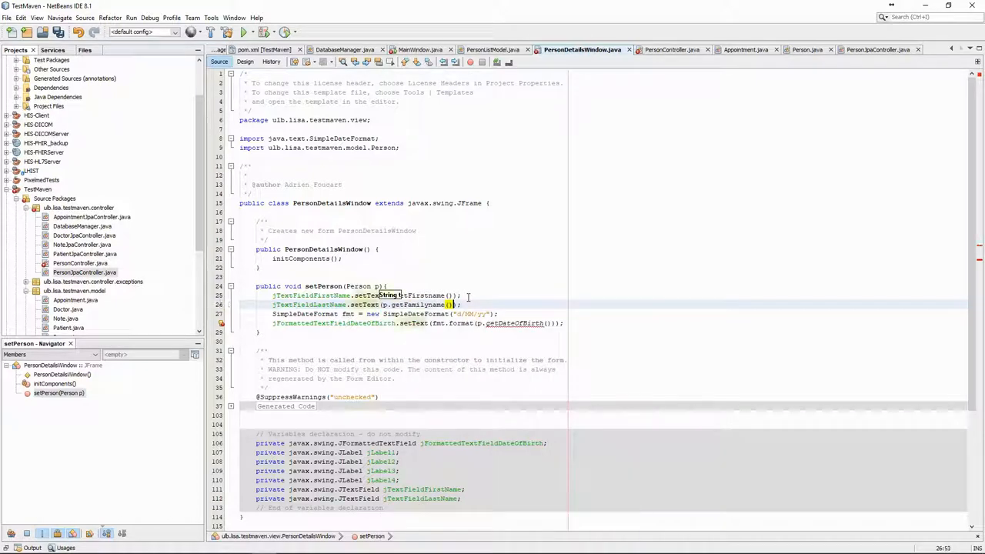
{"action": "key", "text": "ctrl+s"}
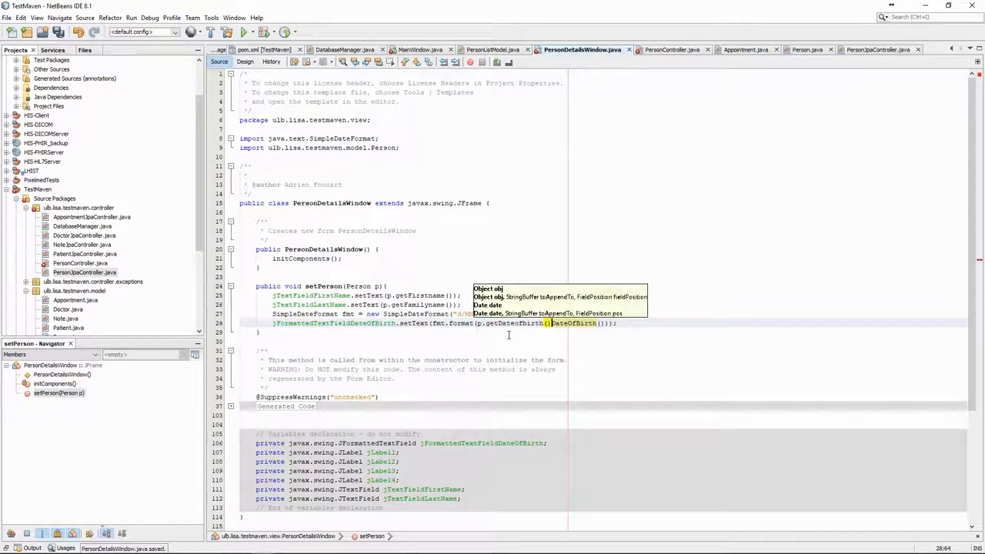
{"action": "left_click", "coordinate": [516, 322]}
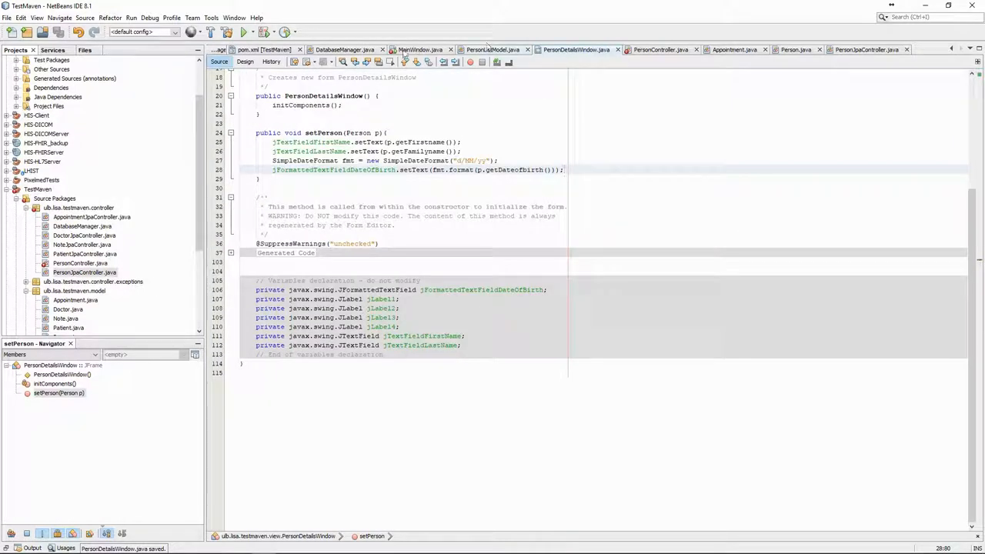
Delete the old PersonController.java from the controller package.
{"action": "left_click", "coordinate": [80, 263]}
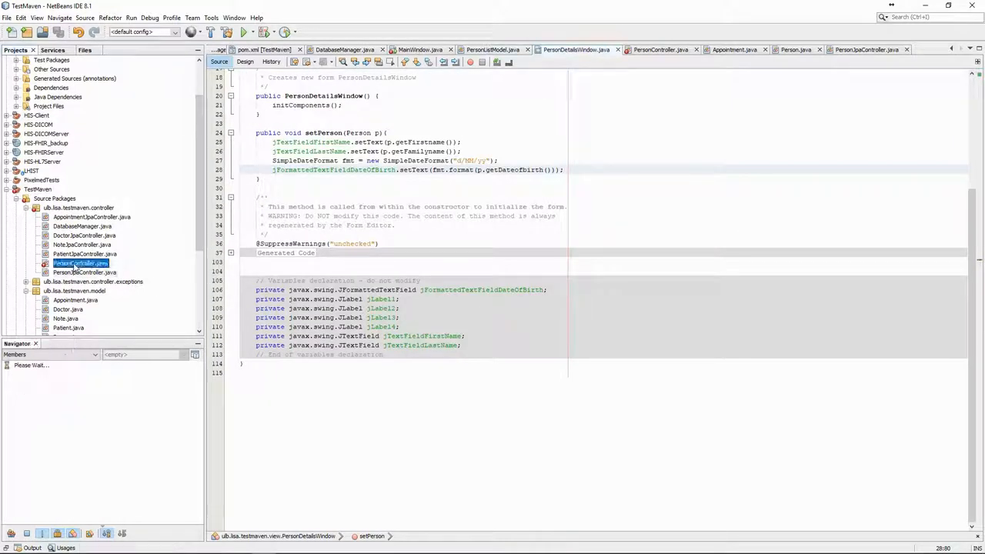
{"action": "left_click", "coordinate": [80, 263]}
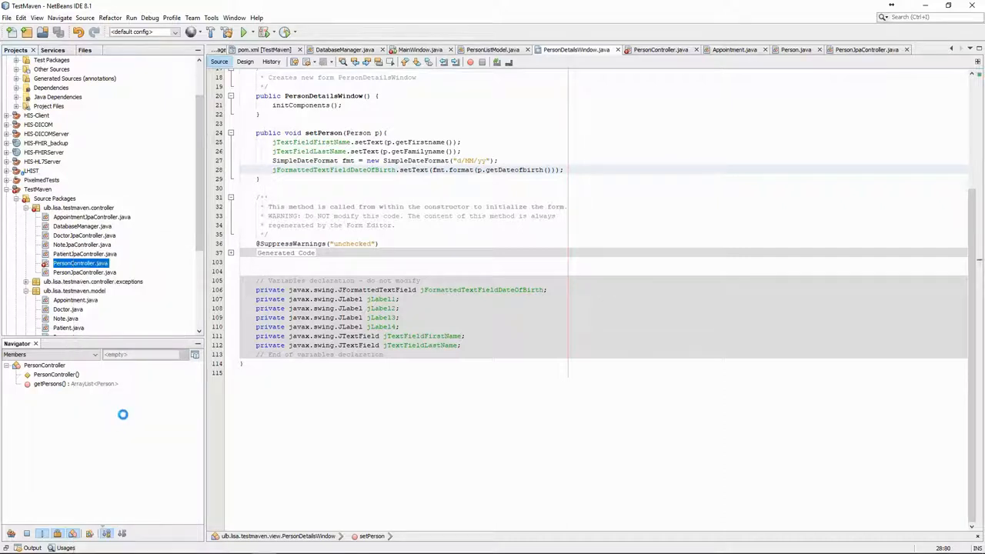
{"action": "left_click", "coordinate": [85, 263]}
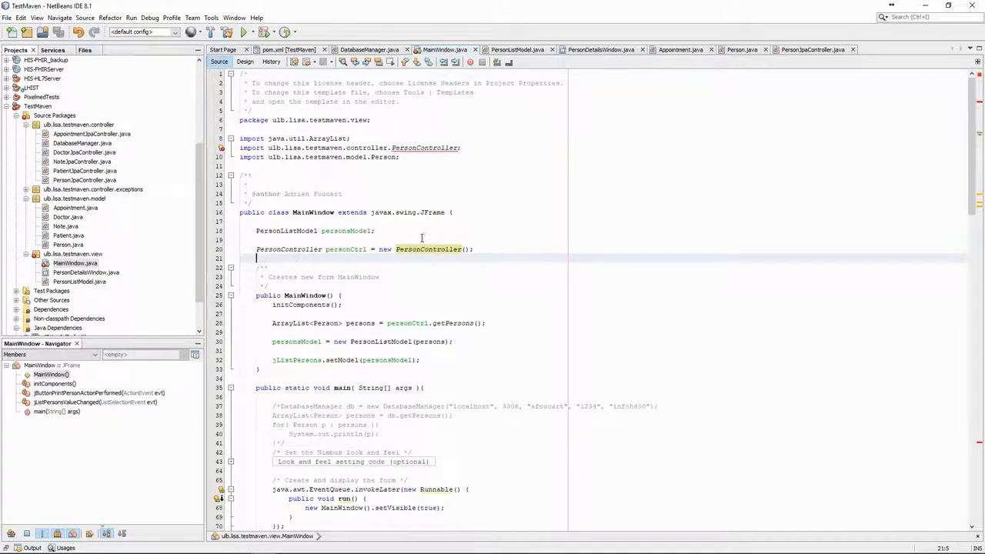
Change MainWindow's import and personCtrl field type to PersonJpaController.
{"action": "left_click", "coordinate": [422, 249]}
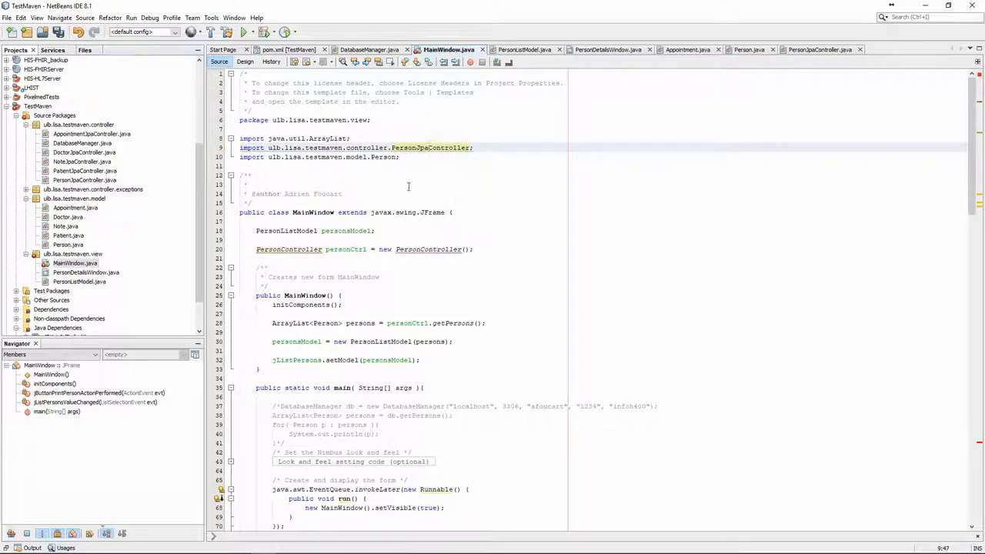
{"action": "left_click", "coordinate": [294, 248]}
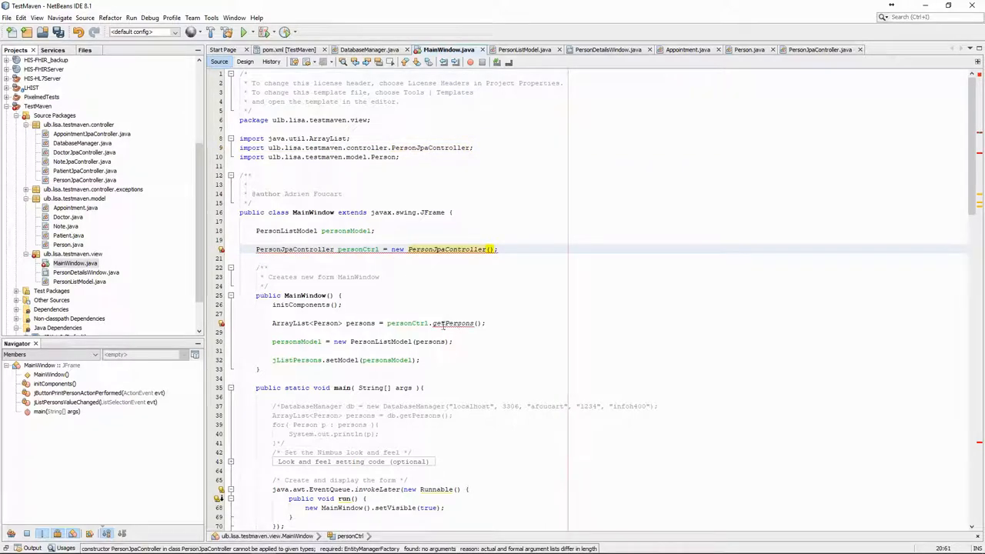
{"action": "left_click", "coordinate": [453, 322]}
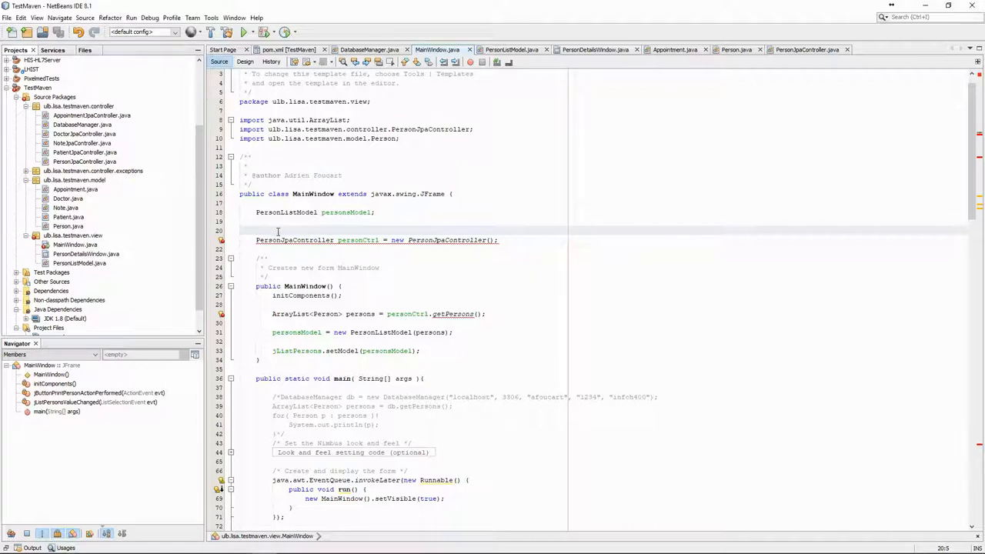
Add a private final EntityManagerFactory emfac = Persistence.createEntityManagerFactory(...) field to MainWindow and save.
{"action": "type", "text": "private final EntityManagerFactory"}
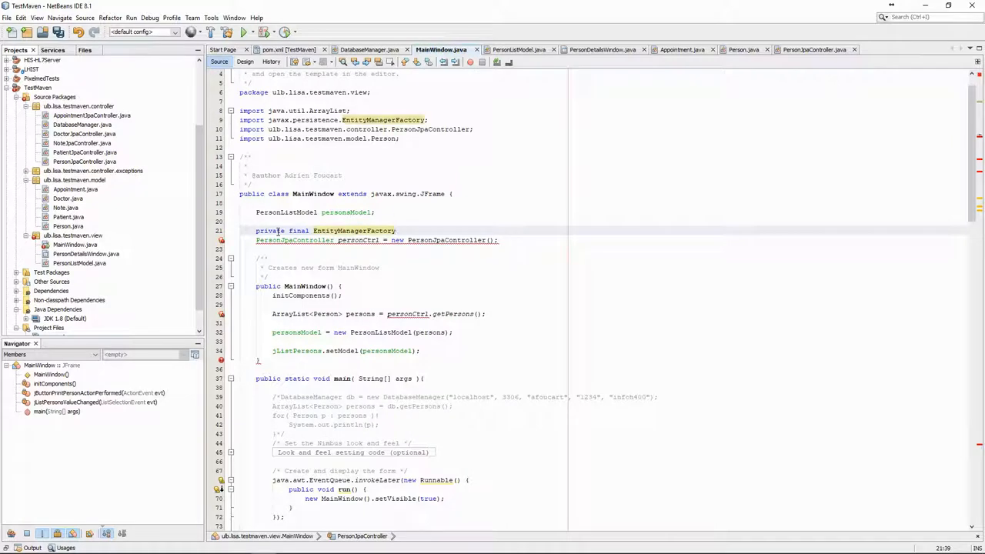
{"action": "type", "text": "emfac = Persistence"}
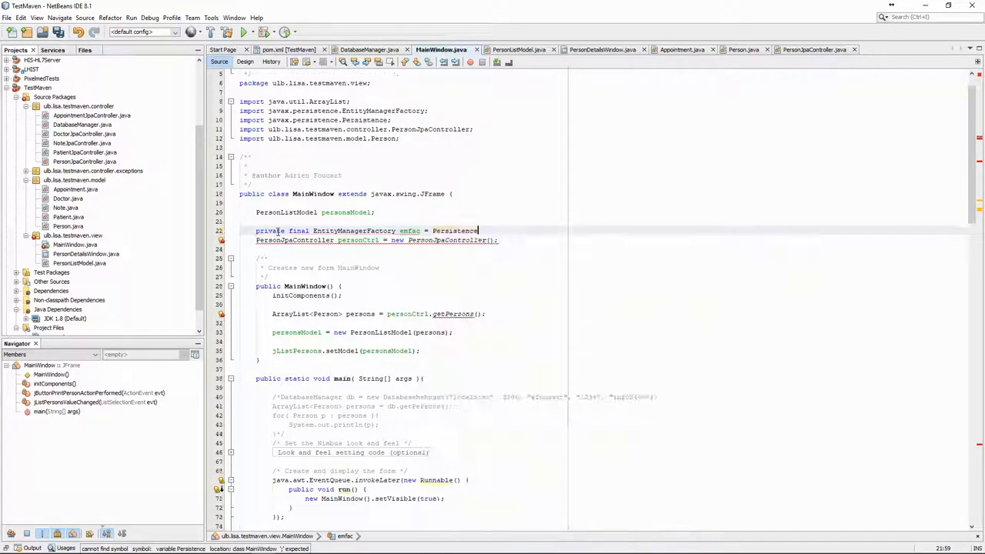
{"action": "type", "text": ".createEntityManagerFactory(persistenceUnitName);"}
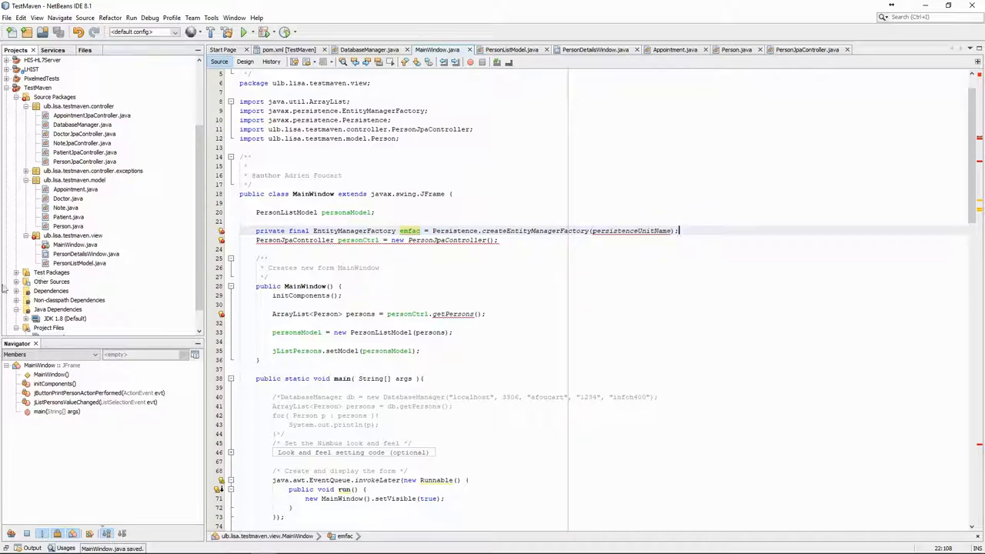
Select the persistence unit name ulb.lisa_TestMaven_jar_1.0-SNAPSHOTPU in persistence.xml for copying.
{"action": "left_click", "coordinate": [17, 281]}
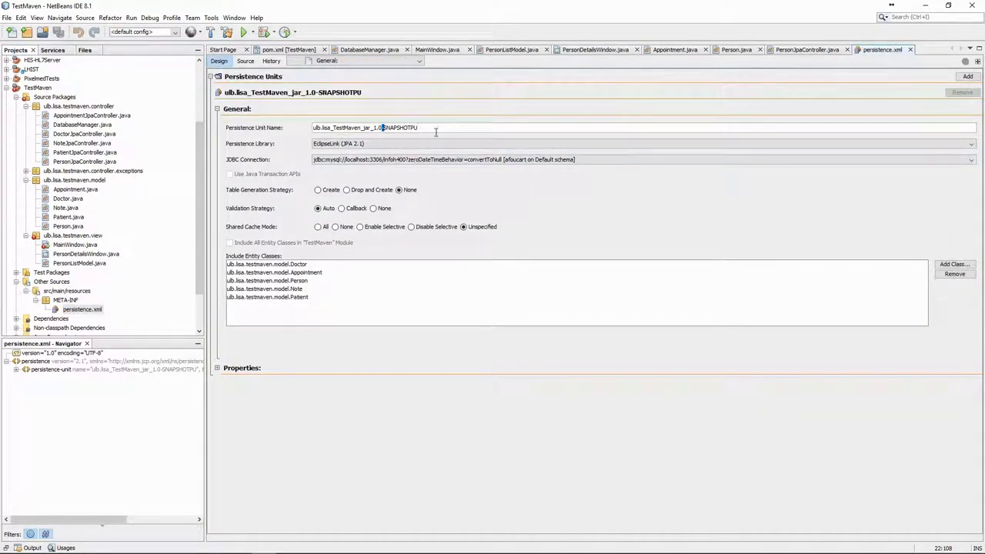
{"action": "triple_click", "coordinate": [365, 127]}
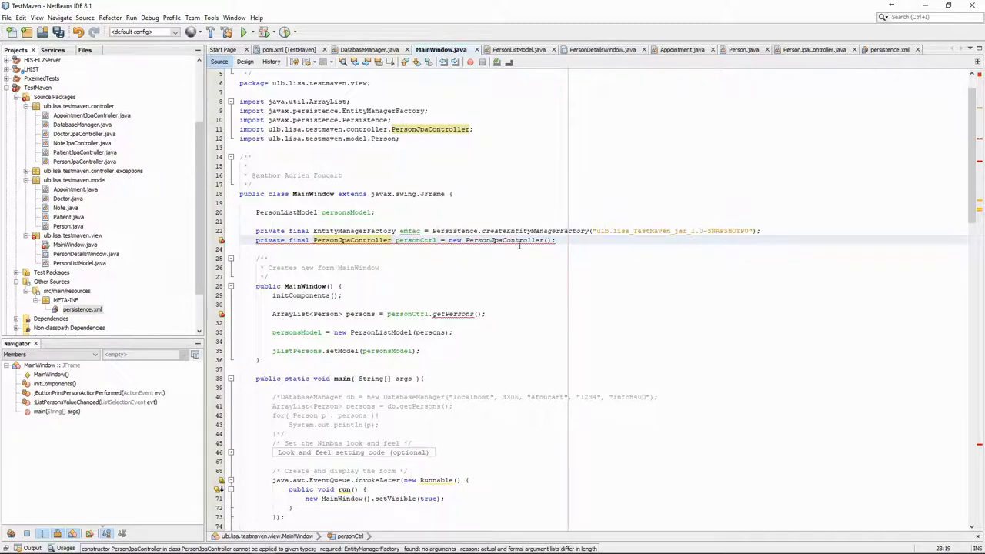
Build personCtrl as new PersonJpaController(emfac) and save MainWindow.java.
{"action": "type", "text": "emfac"}
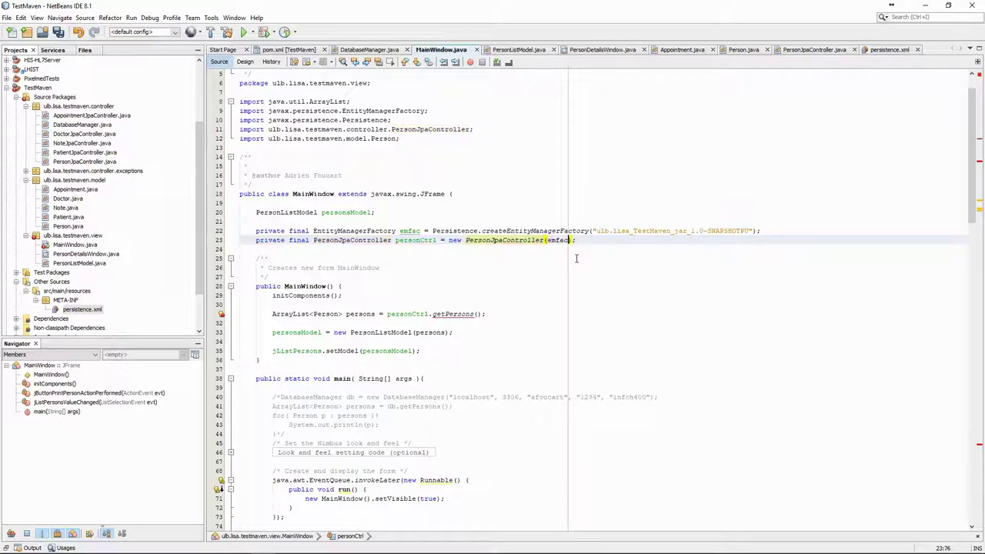
{"action": "key", "text": "ctrl+s"}
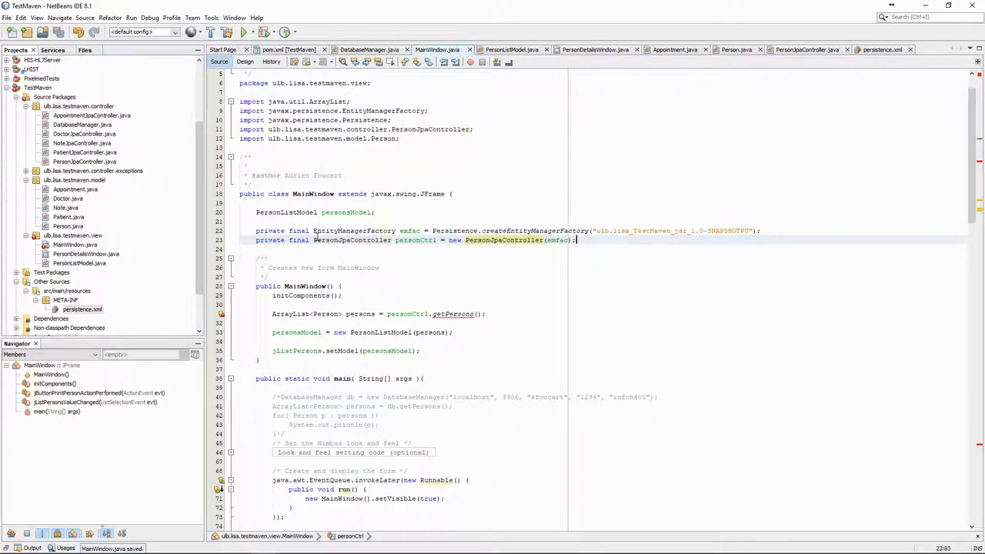
{"action": "scroll", "scroll_direction": "down", "scroll_amount": 3}
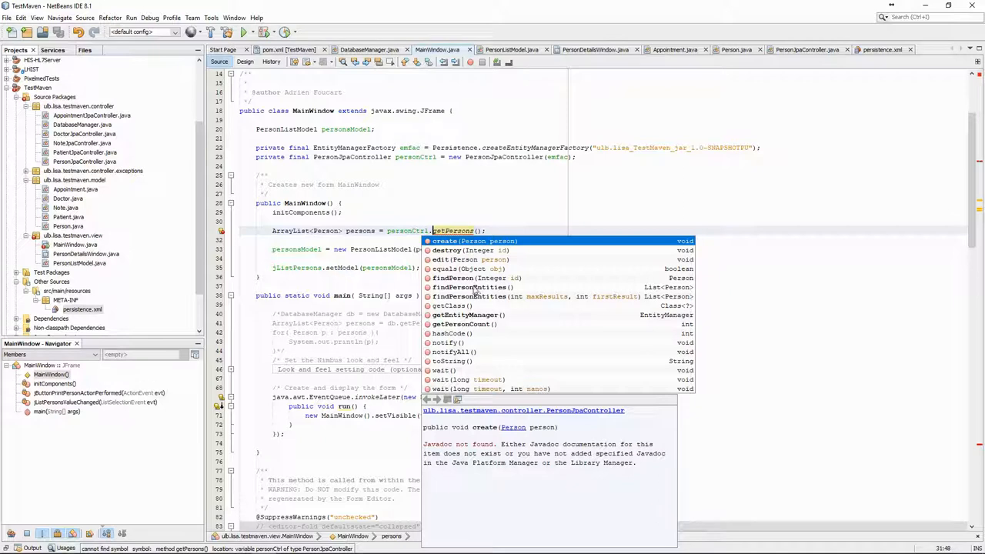
Load persons via List<Person> from personCtrl.findPersonEntities(), import java.util.List, and correct getFirstname.
{"action": "left_click", "coordinate": [472, 287]}
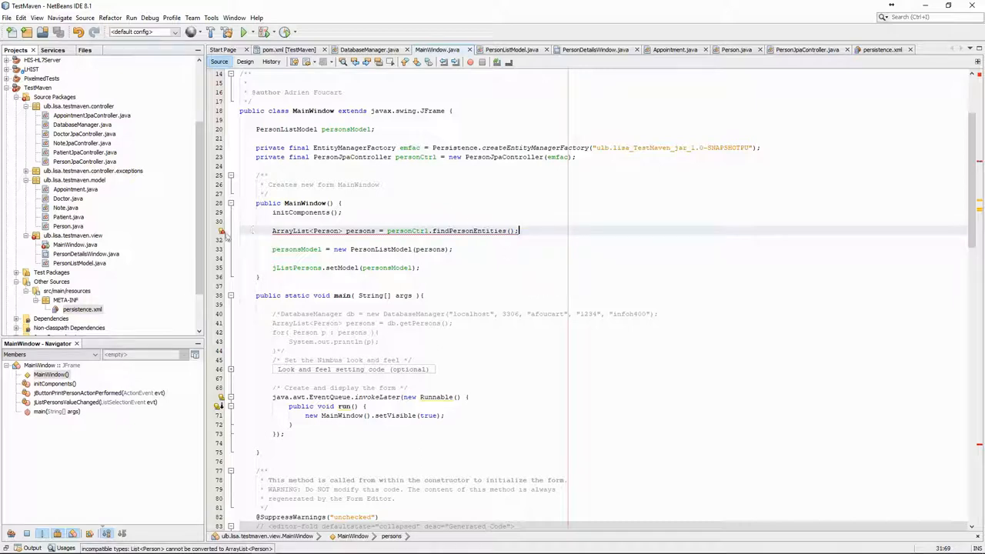
{"action": "left_click", "coordinate": [221, 231]}
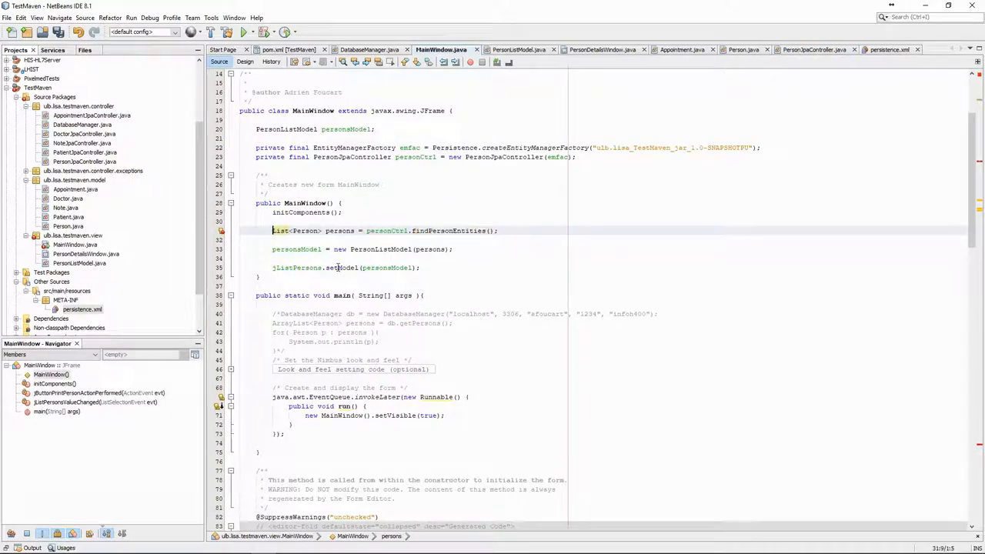
{"action": "scroll", "scroll_direction": "down", "scroll_amount": 3}
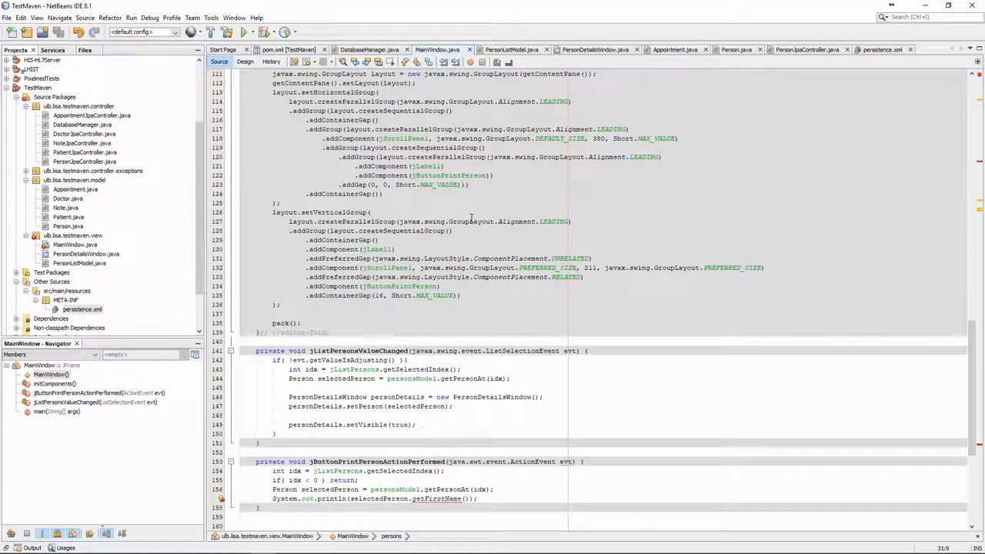
{"action": "scroll", "scroll_direction": "down", "scroll_amount": 3}
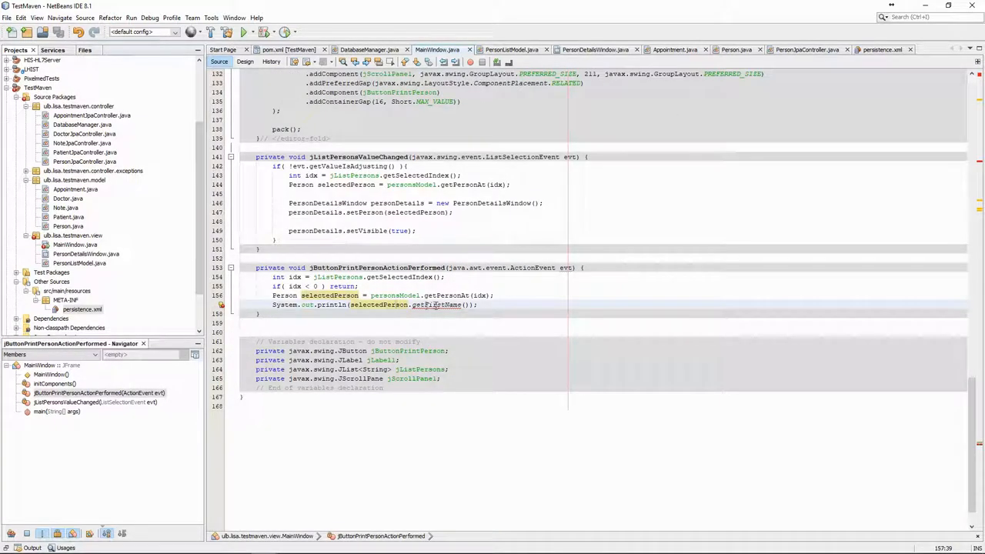
{"action": "double_click", "coordinate": [436, 304]}
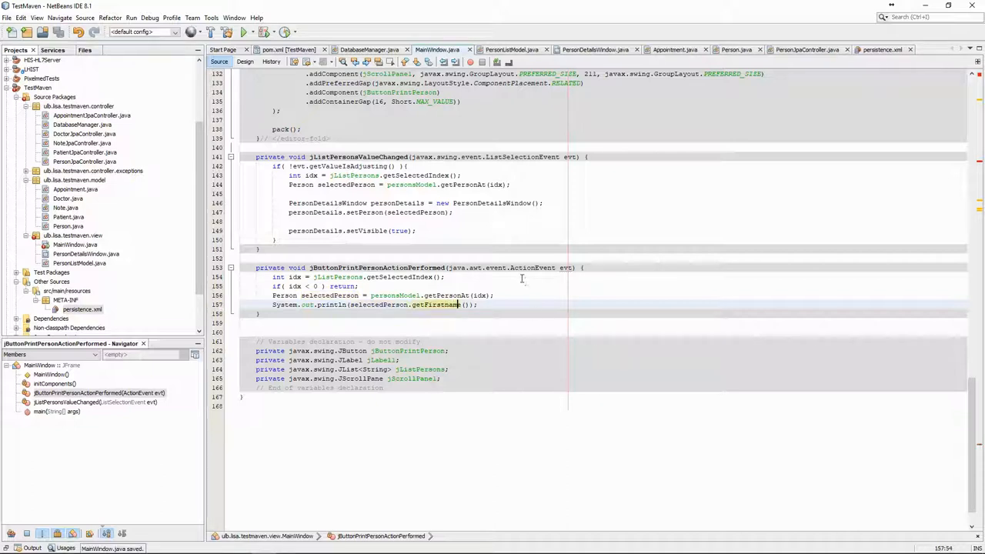
{"action": "mouse_move", "coordinate": [483, 330]}
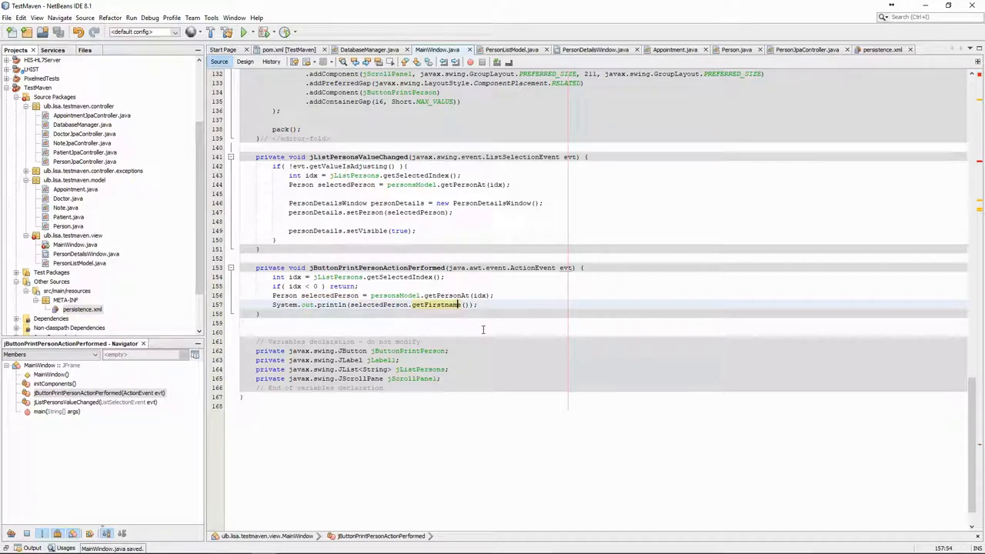
{"action": "scroll", "scroll_direction": "up", "scroll_amount": 3}
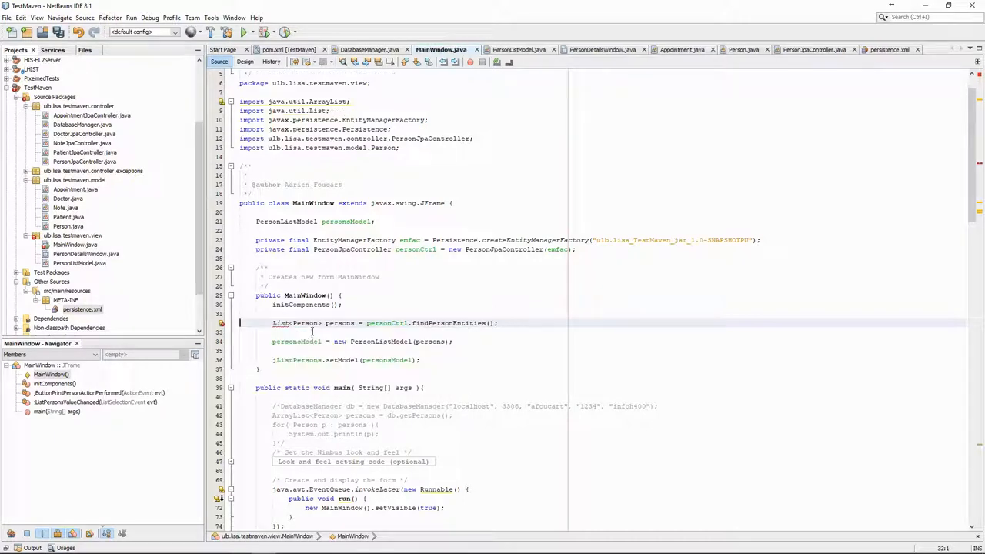
{"action": "double_click", "coordinate": [339, 324]}
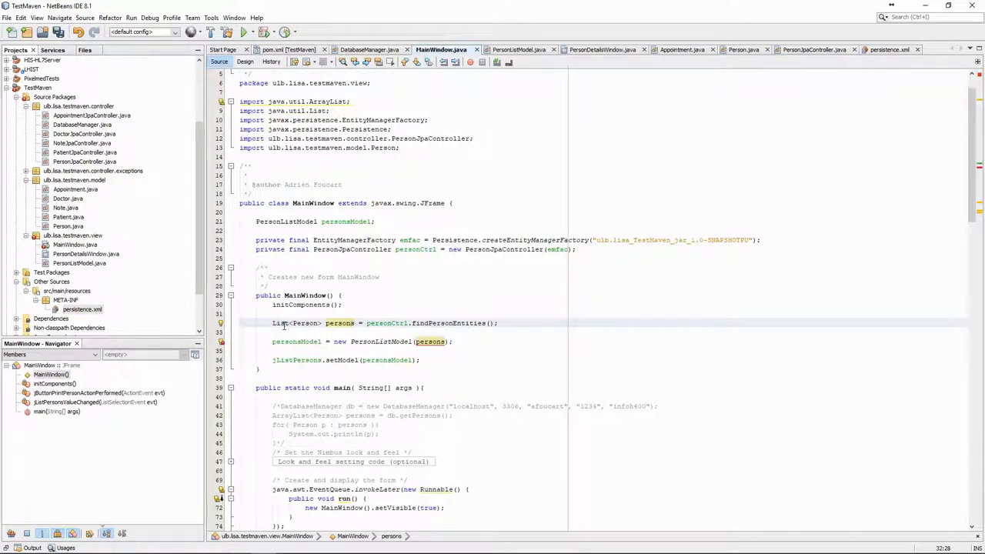
Change the persons field type from ArrayList to List<Person> in PersonListModel and save.
{"action": "left_click", "coordinate": [519, 50]}
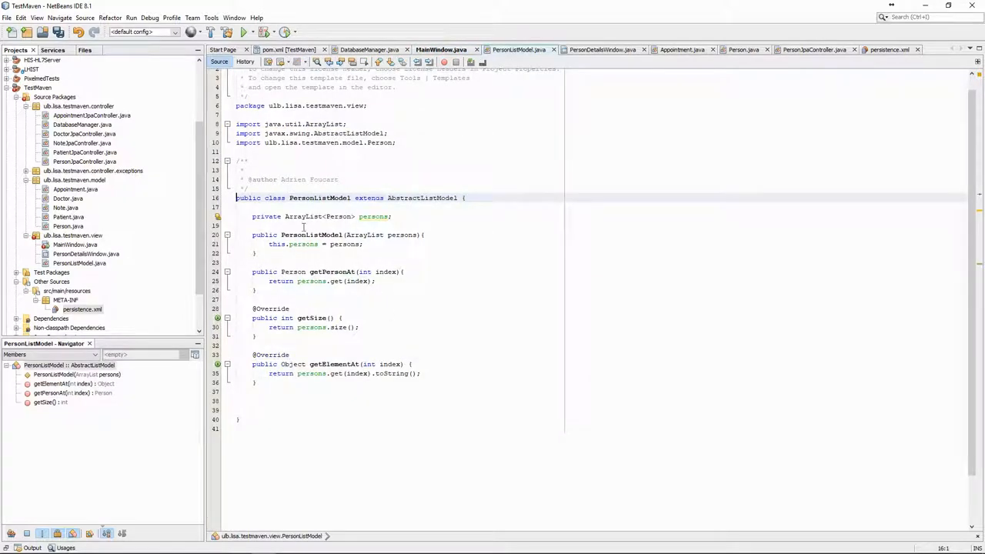
{"action": "double_click", "coordinate": [303, 217]}
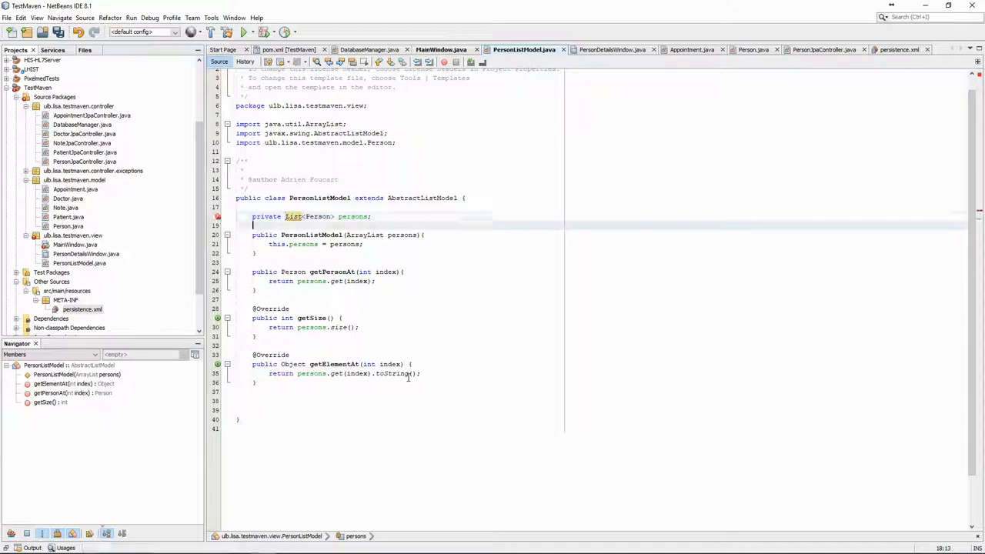
{"action": "key", "text": "ctrl+s"}
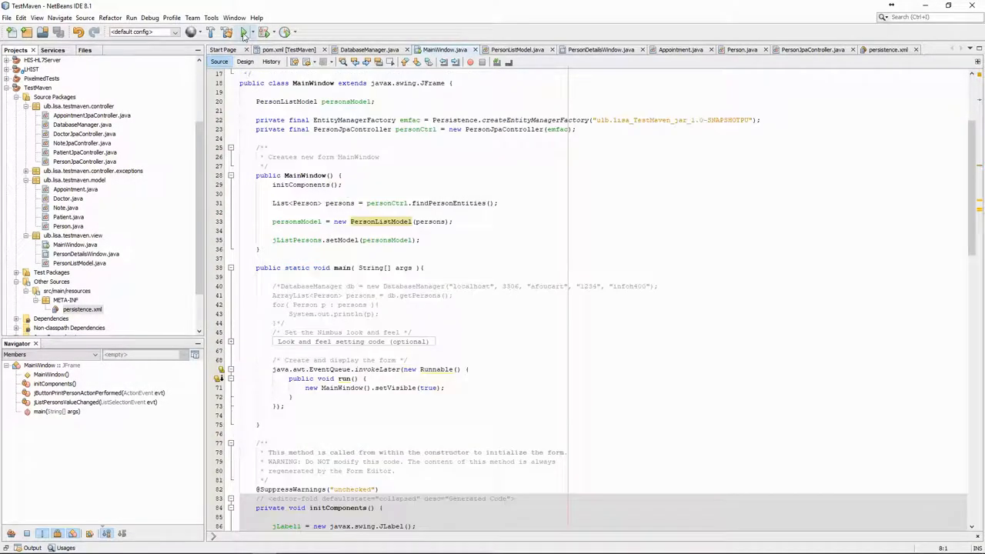
Run TestMaven, hit the time zone SQLException, and add ?serverTimezone=UTC to the JDBC URL in persistence.xml.
{"action": "left_click", "coordinate": [243, 31]}
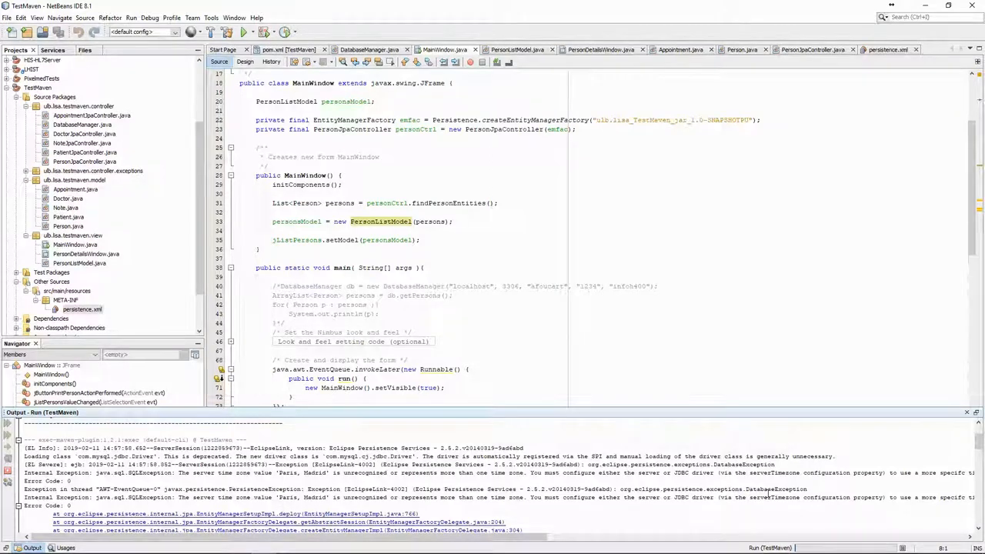
{"action": "left_click", "coordinate": [881, 50]}
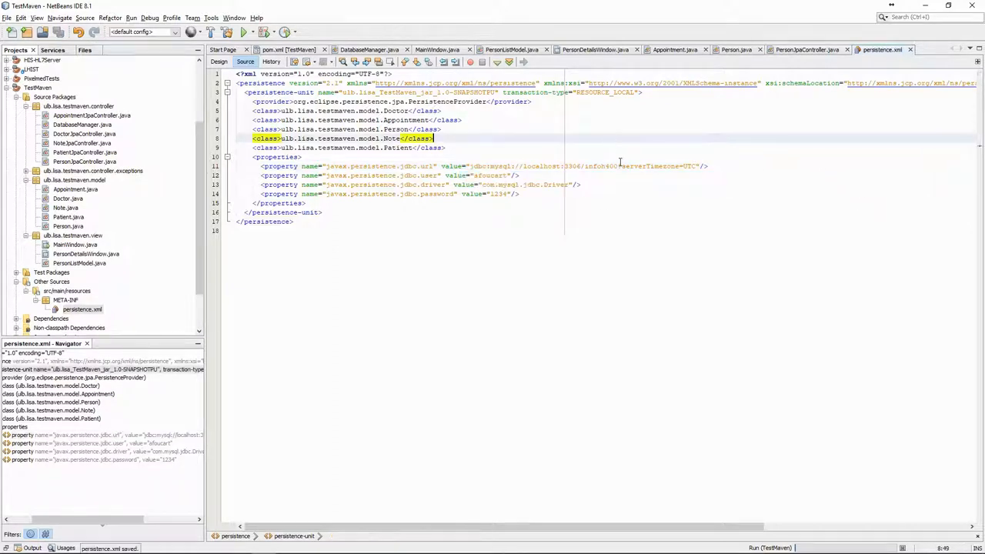
Check the persistence unit's General settings in the Design view and rerun TestMaven.
{"action": "left_click", "coordinate": [219, 61]}
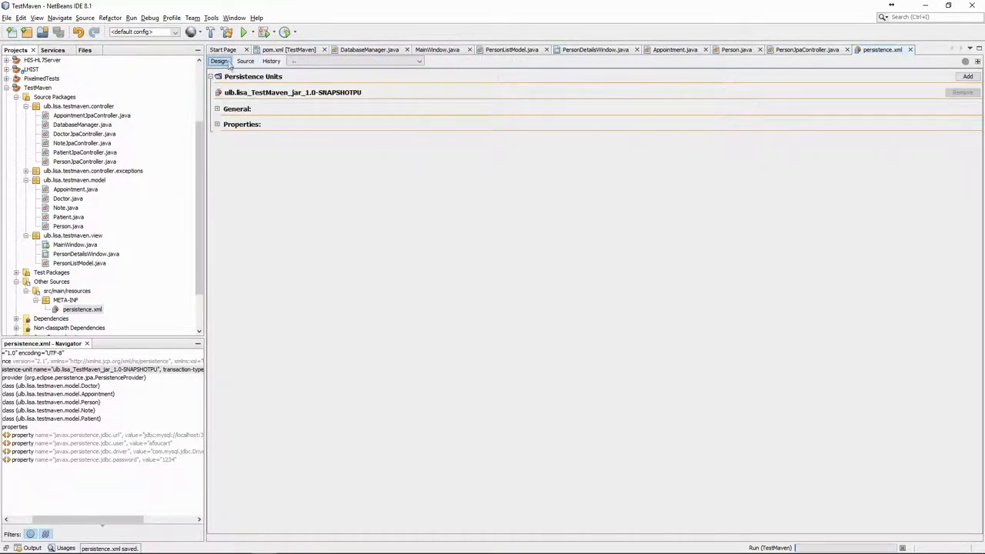
{"action": "left_click", "coordinate": [217, 108]}
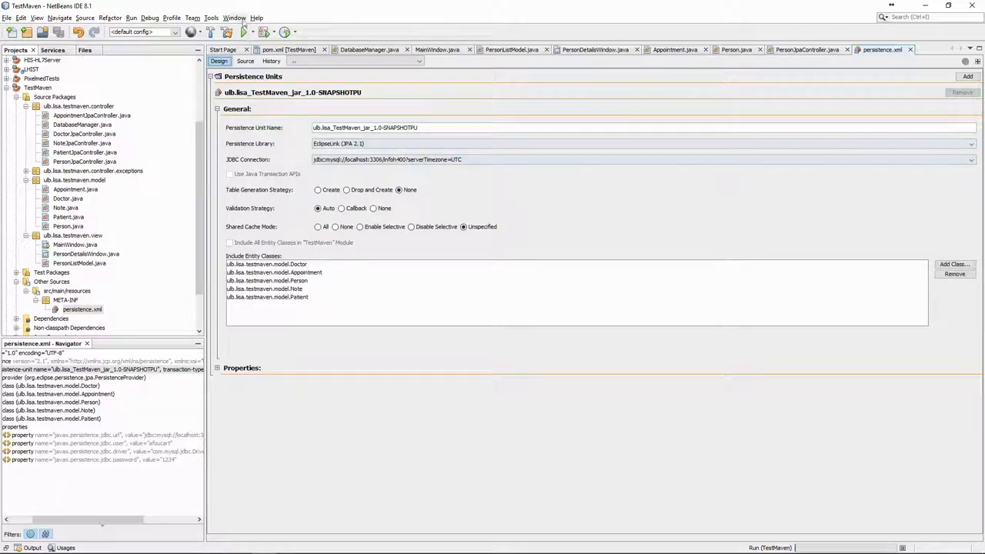
{"action": "left_click", "coordinate": [243, 32]}
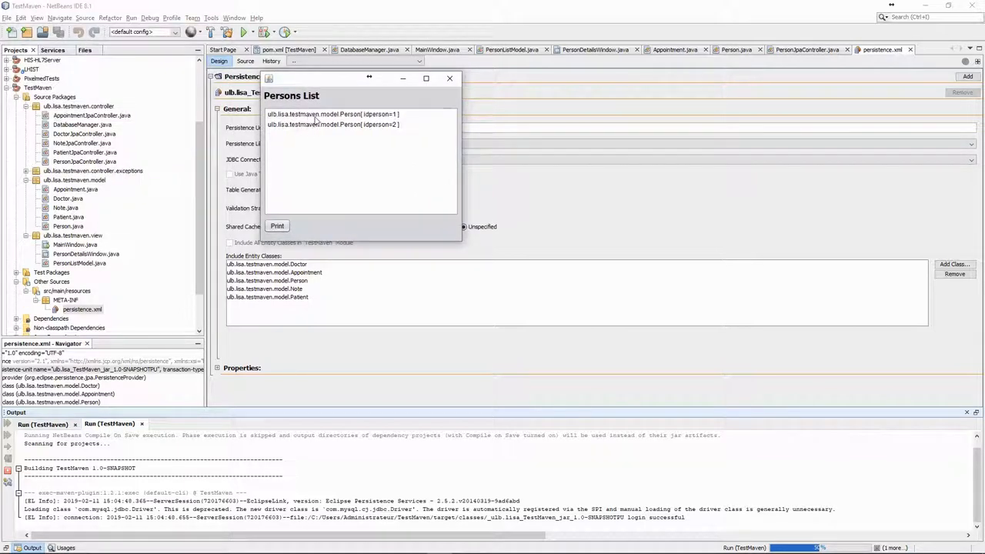
{"action": "mouse_move", "coordinate": [341, 125]}
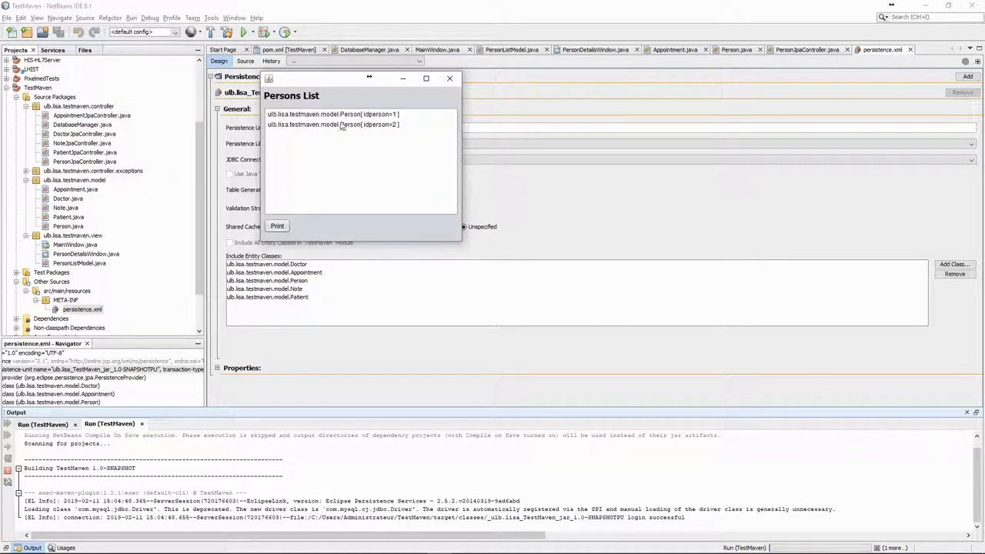
View the second person's details in Persons List, then close the Person Details and Persons List windows.
{"action": "double_click", "coordinate": [332, 123]}
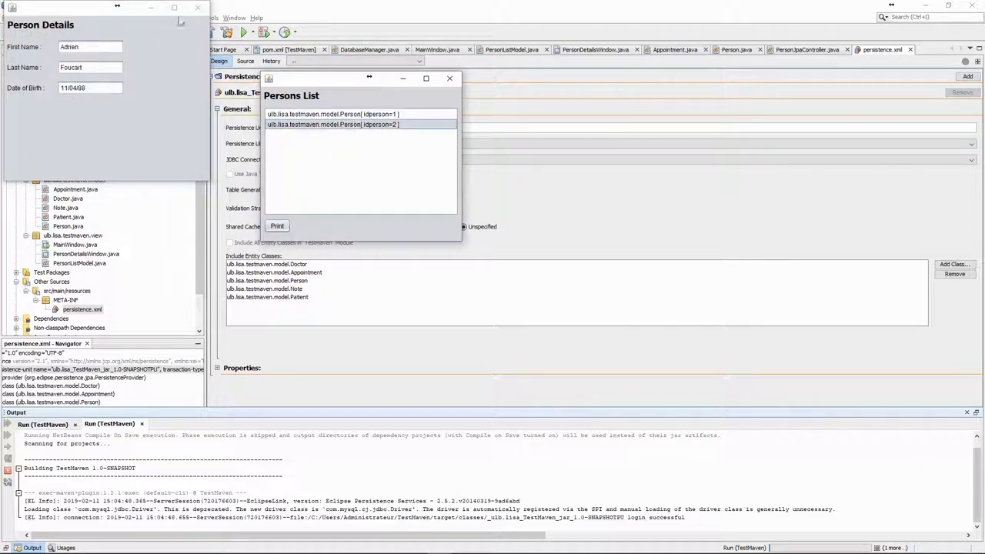
{"action": "left_click", "coordinate": [450, 79]}
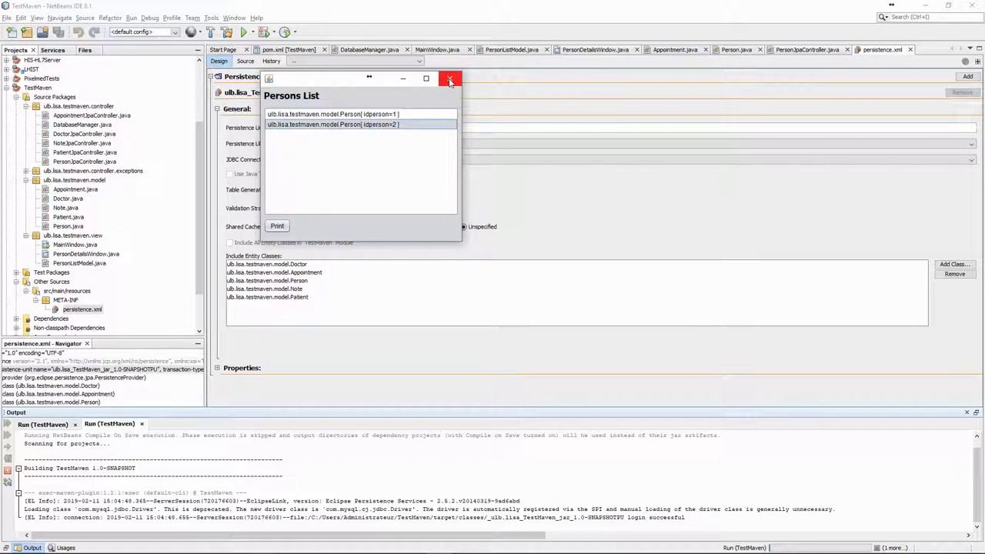
{"action": "left_click", "coordinate": [451, 78]}
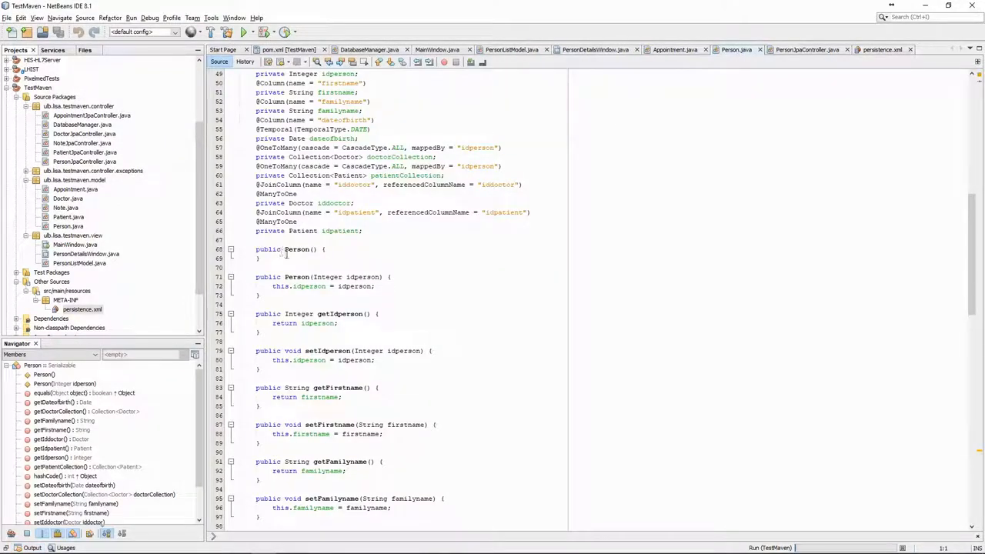
Override toString in Person.java with firstname, uppercase familyname and born date, and rerun the app.
{"action": "scroll", "scroll_direction": "down", "scroll_amount": 3}
{"action": "type", "text": "return firstname + \" \" + familyname.toUpperCase() + \" (born \" + dateofbirth + \")\";"}
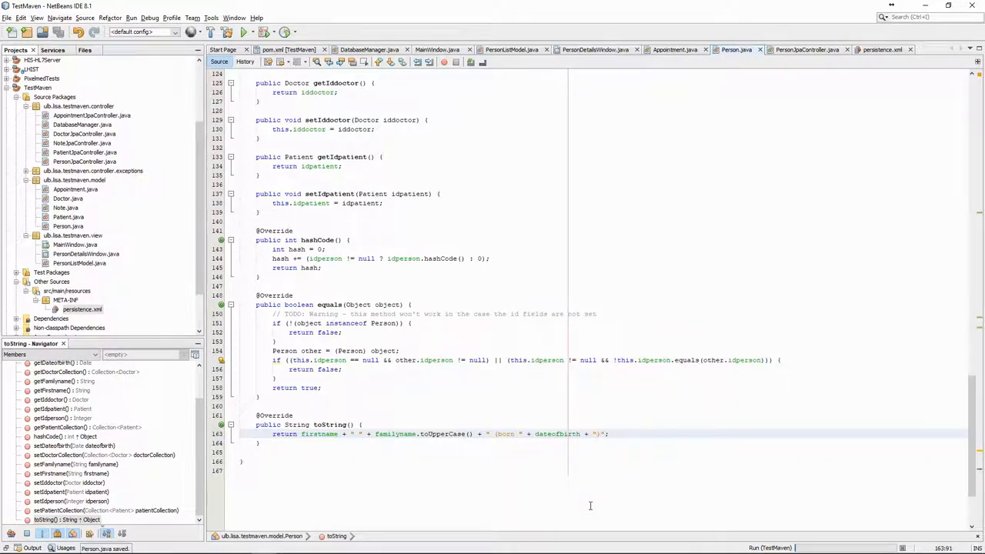
{"action": "left_click", "coordinate": [244, 32]}
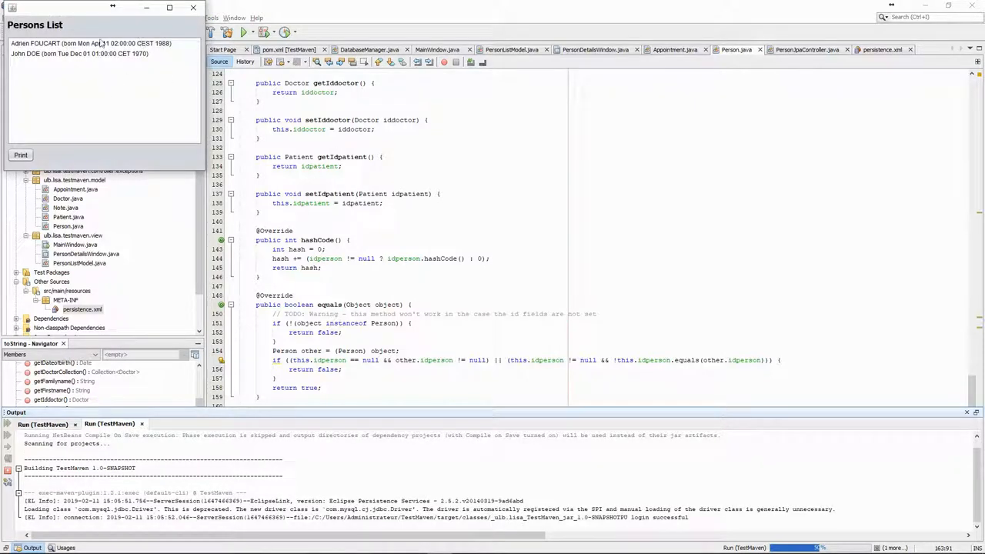
Select the first formatted person entry in Persons List and close the app window.
{"action": "double_click", "coordinate": [90, 43]}
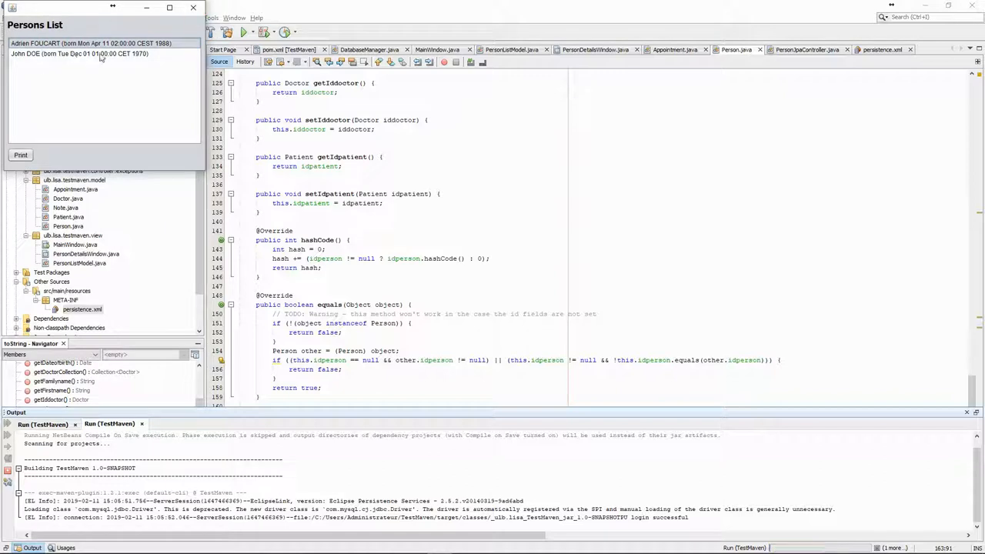
{"action": "mouse_move", "coordinate": [194, 7]}
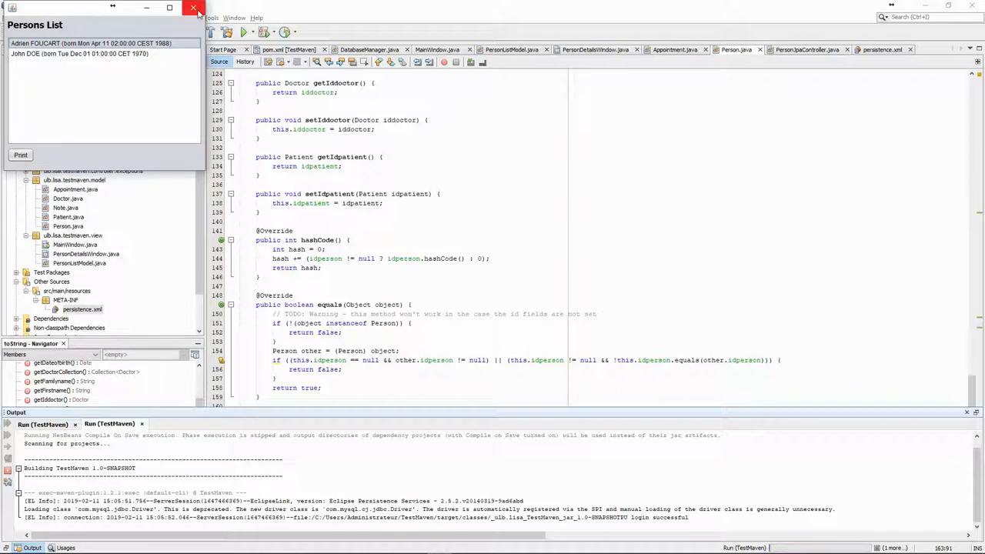
{"action": "left_click", "coordinate": [193, 7]}
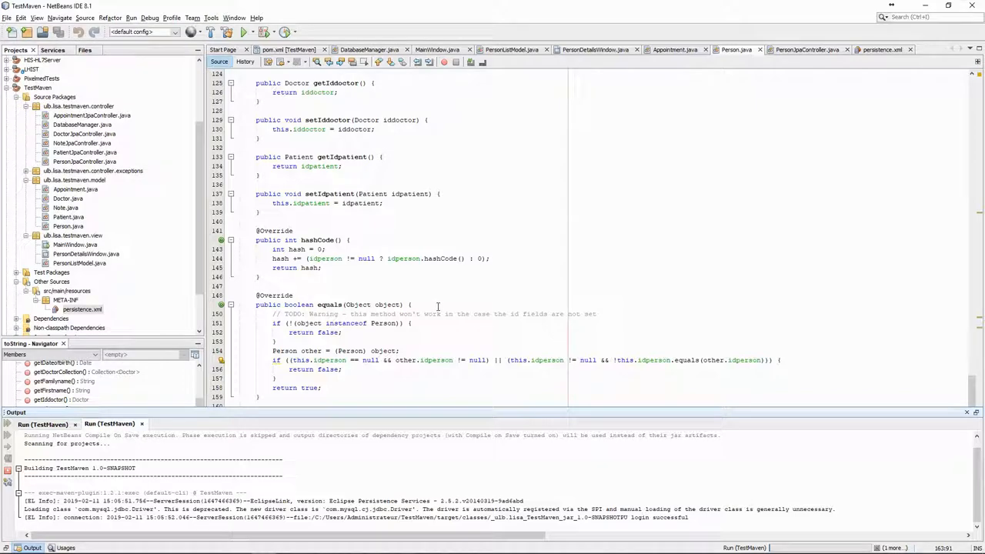